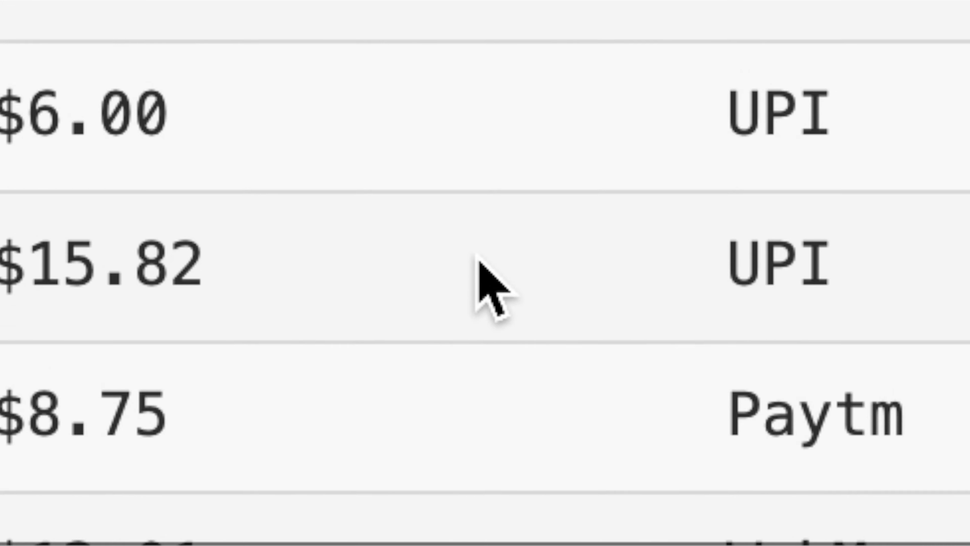
Begin a YouTube search by entering 'minec' in the search bar.
scroll("down", 3)
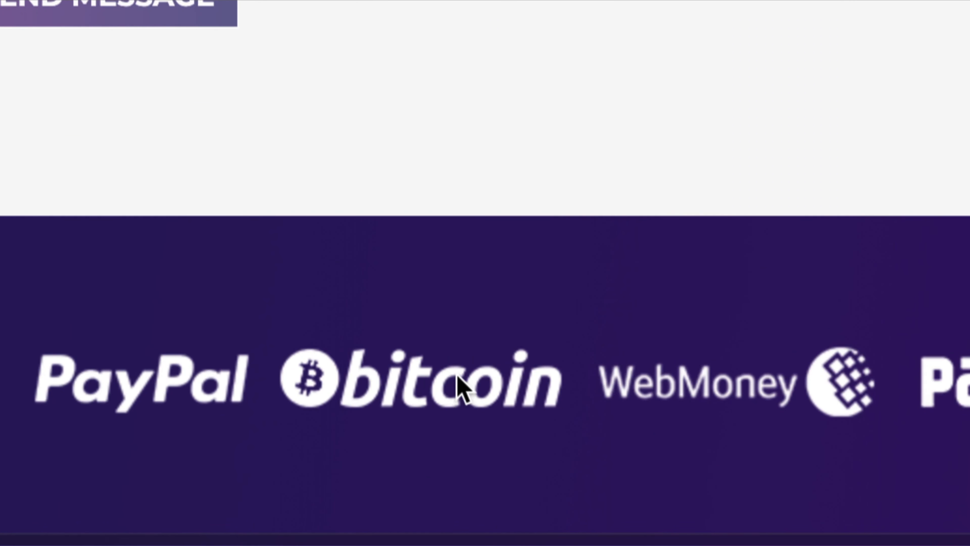
scroll("up", 3)
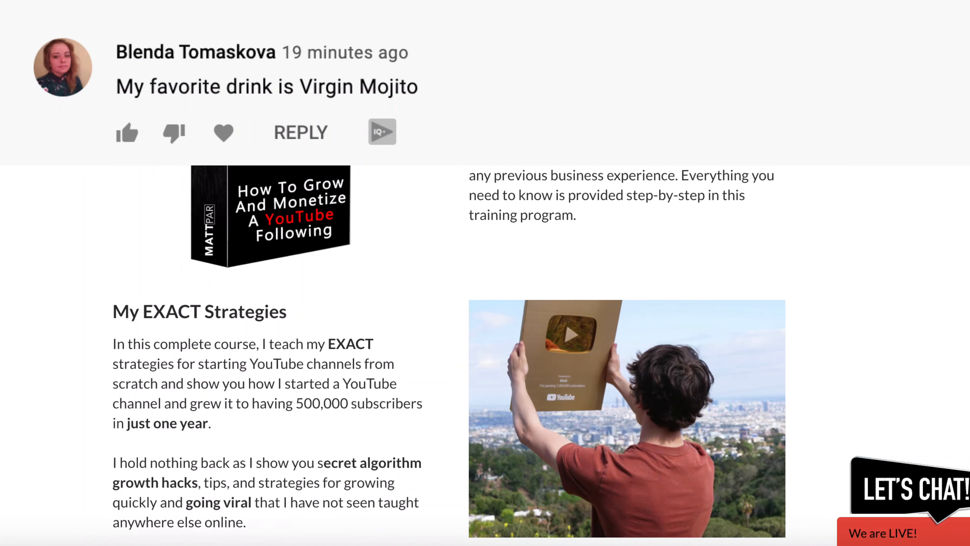
scroll("down", 3)
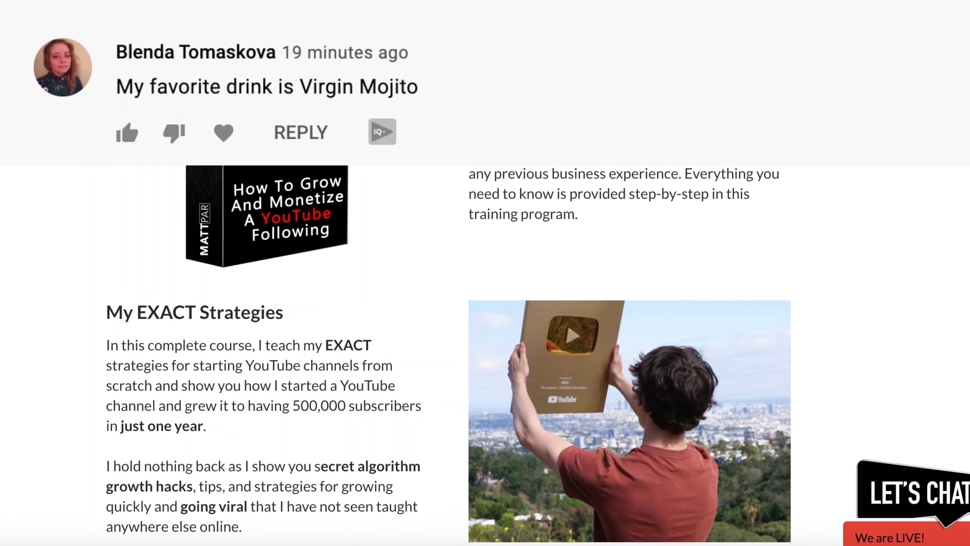
scroll("up", 3)
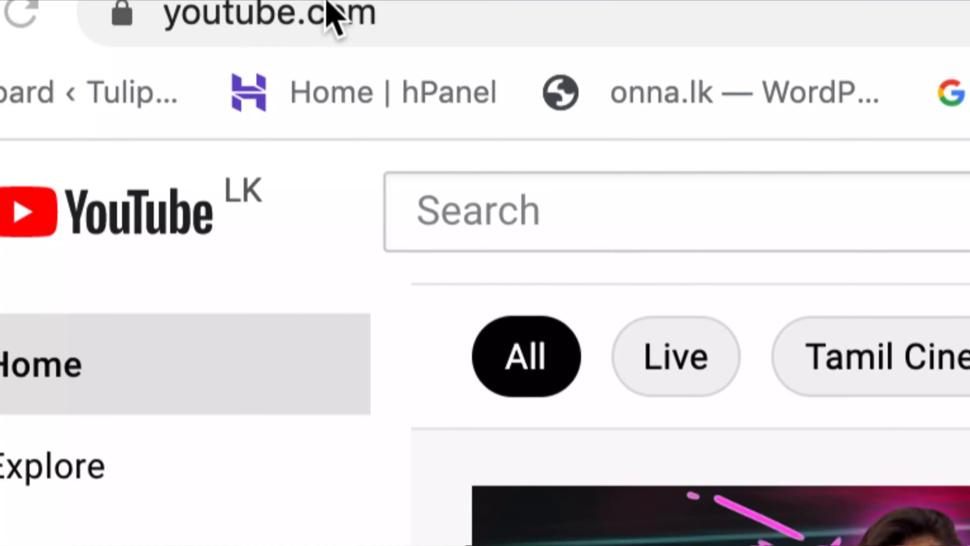
mouse_move(600, 223)
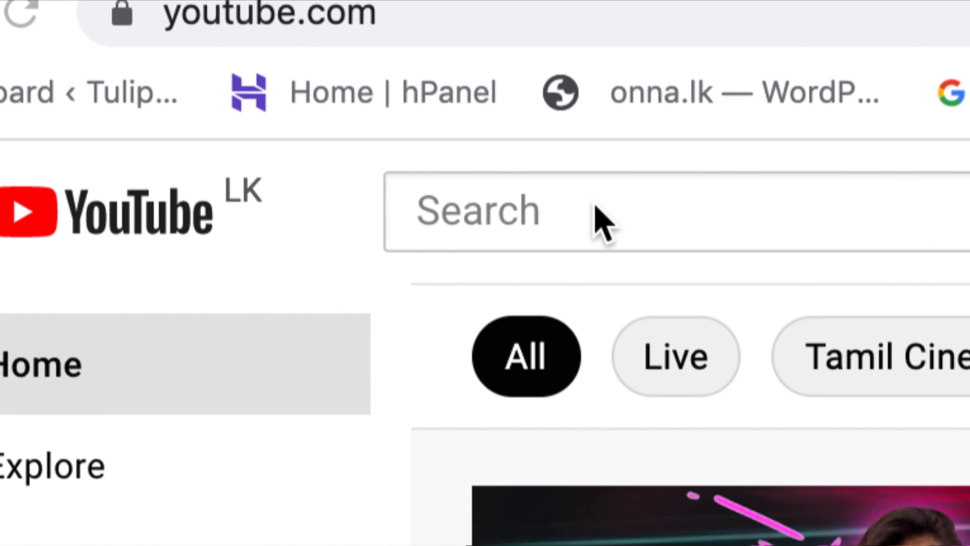
left_click(607, 210)
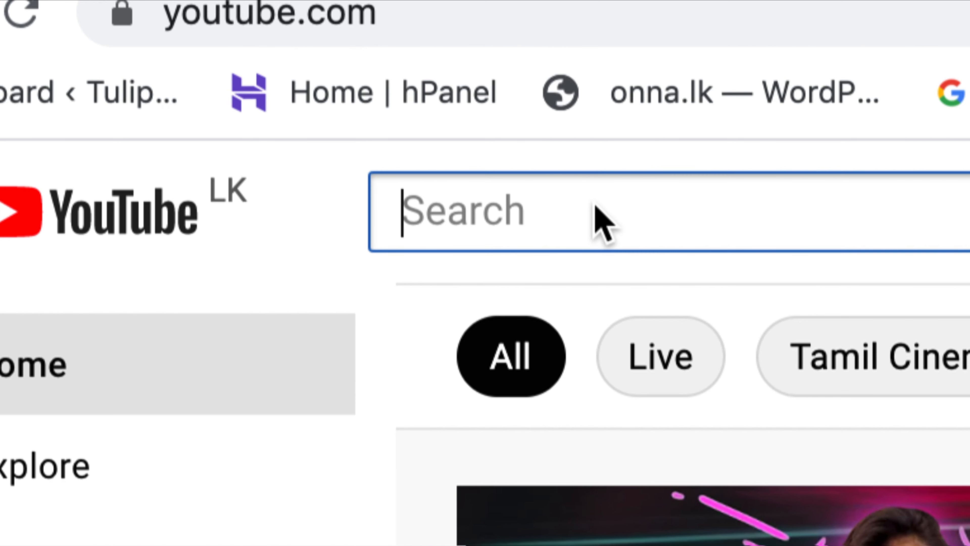
type("minec")
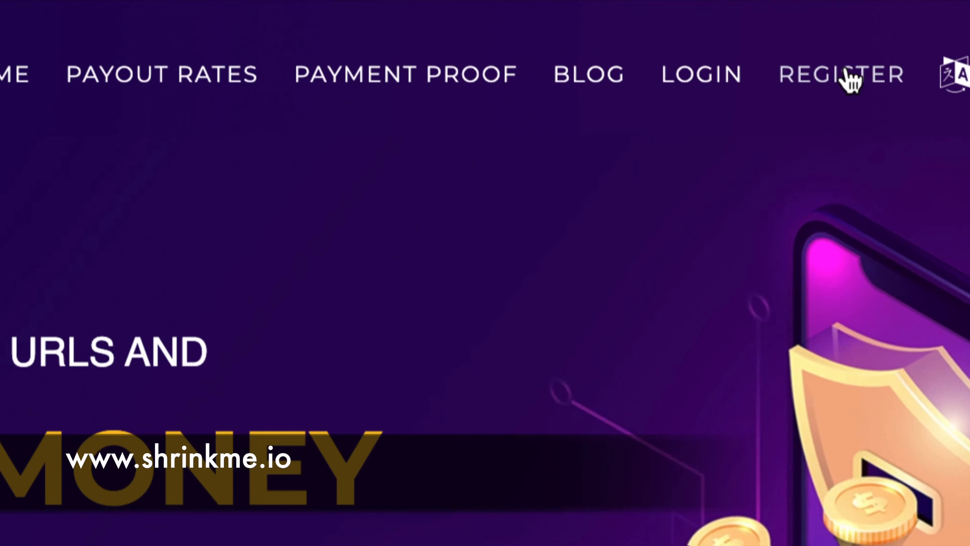
Register a new ShrinkMe.io membership, passing reCAPTCHA and accepting the Terms of Use.
left_click(840, 73)
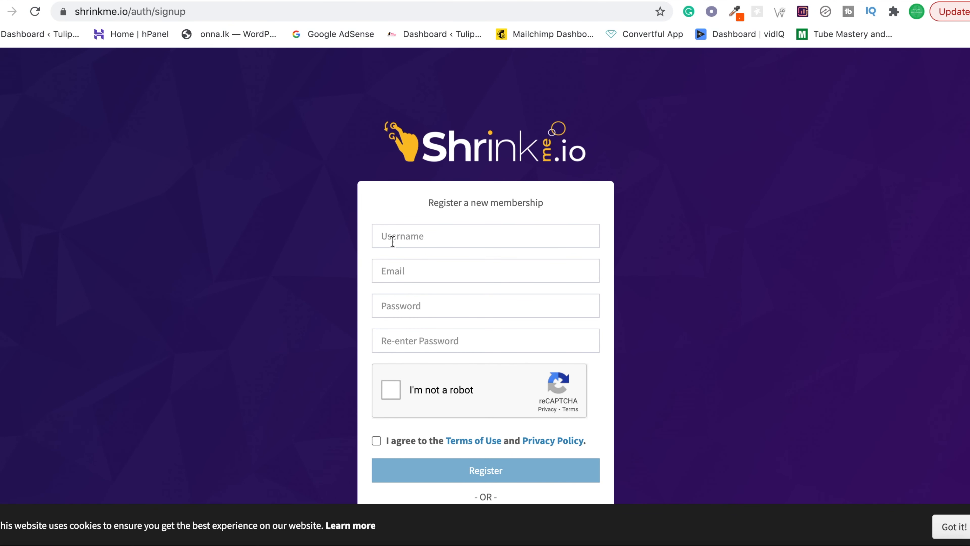
left_click(485, 469)
type("realmmachine")
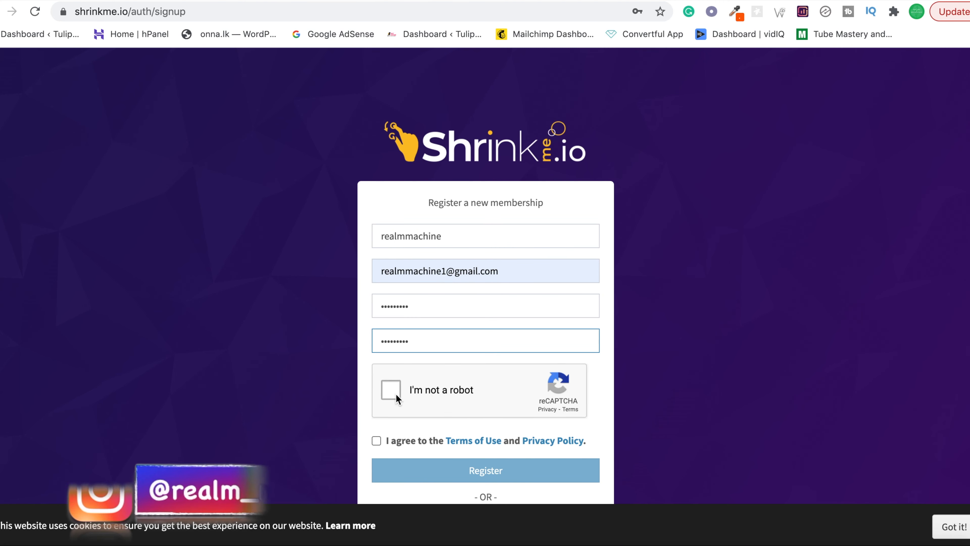
left_click(391, 390)
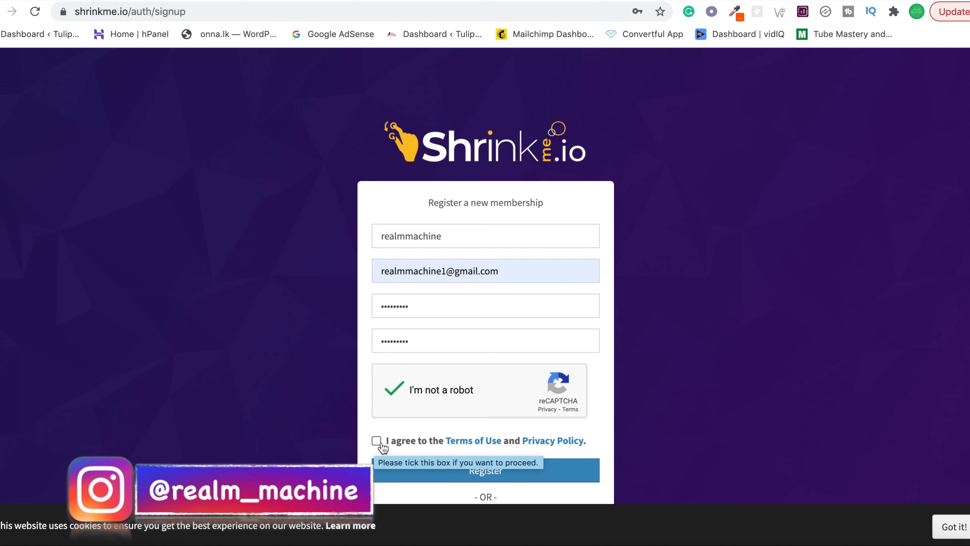
left_click(376, 441)
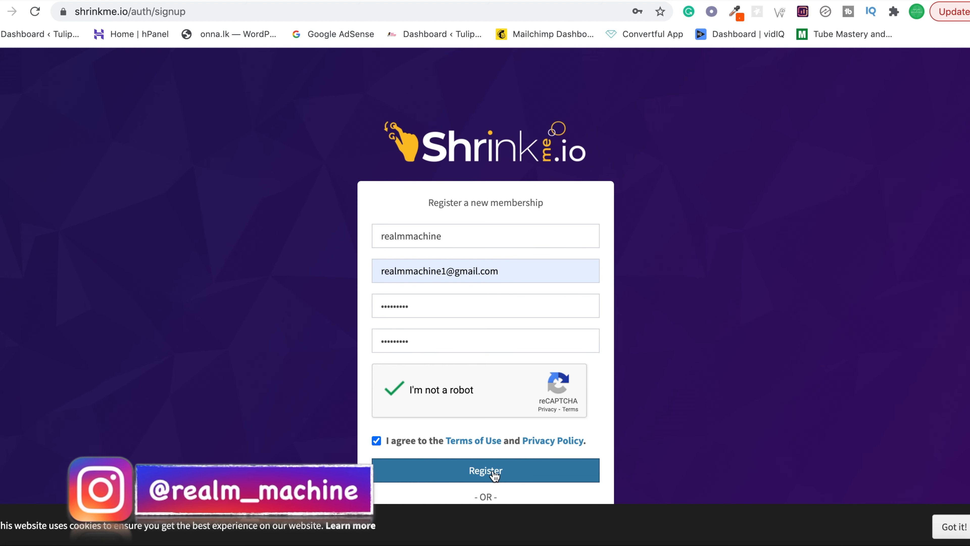
left_click(485, 471)
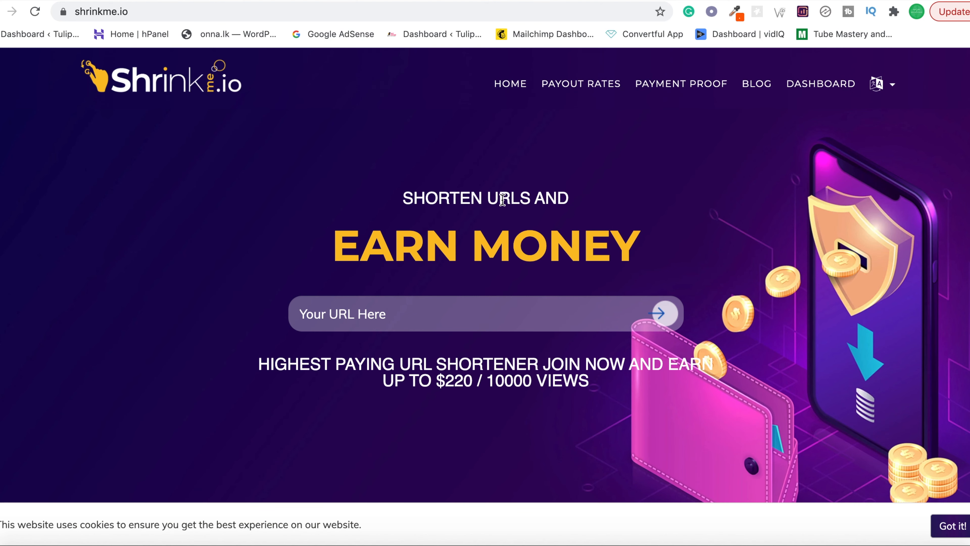
mouse_move(821, 83)
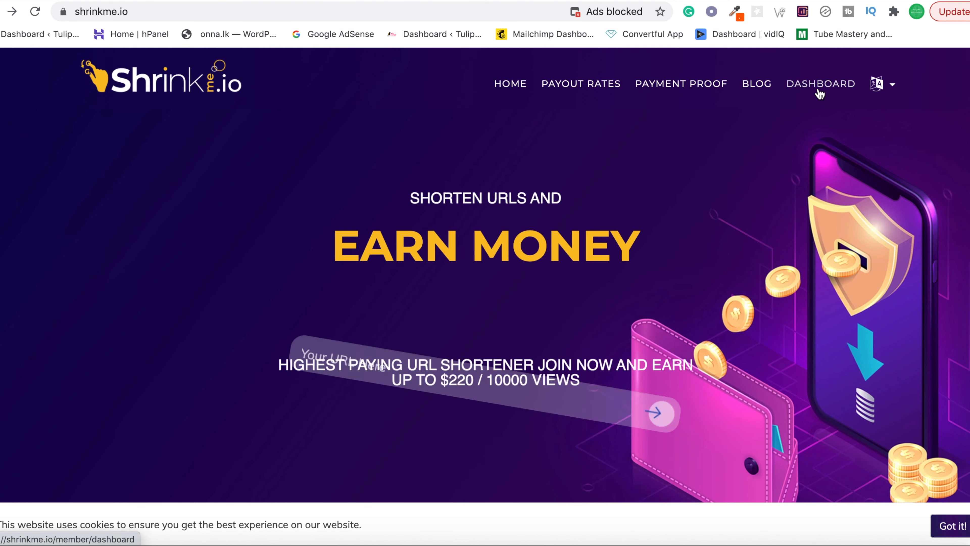
left_click(821, 83)
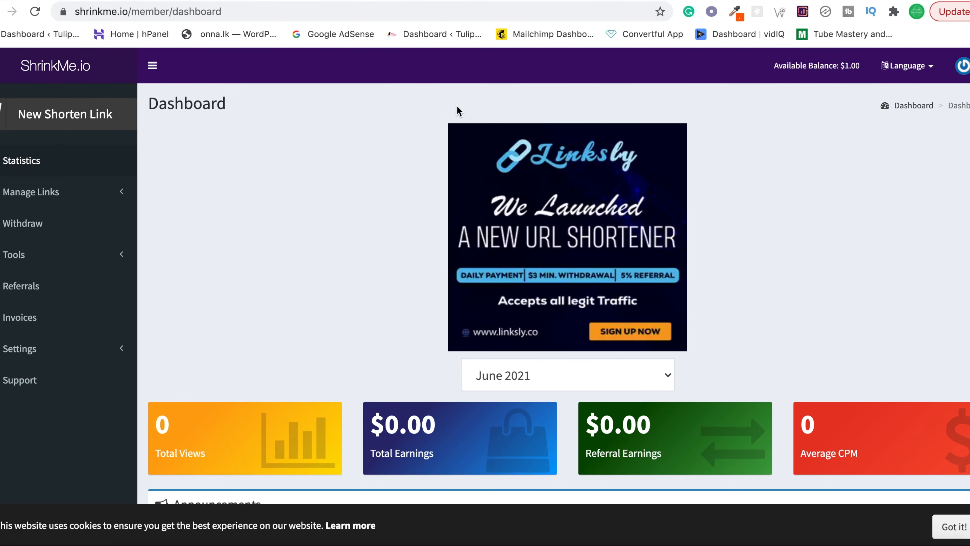
left_click(64, 114)
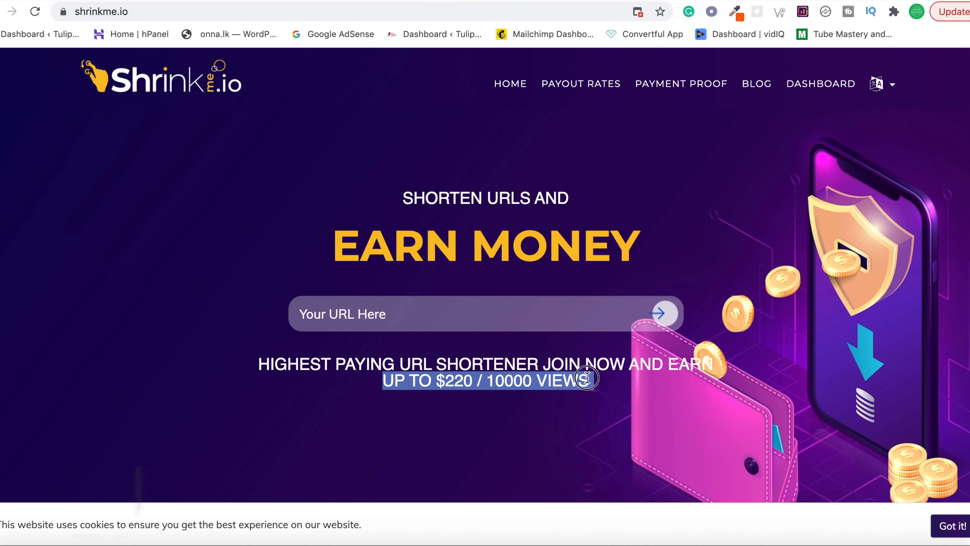
mouse_move(477, 403)
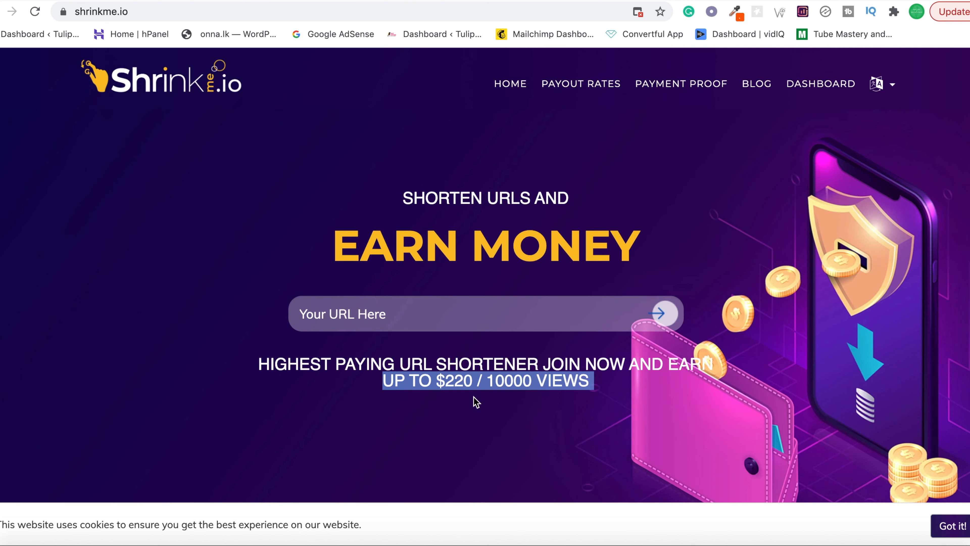
scroll("down", 3)
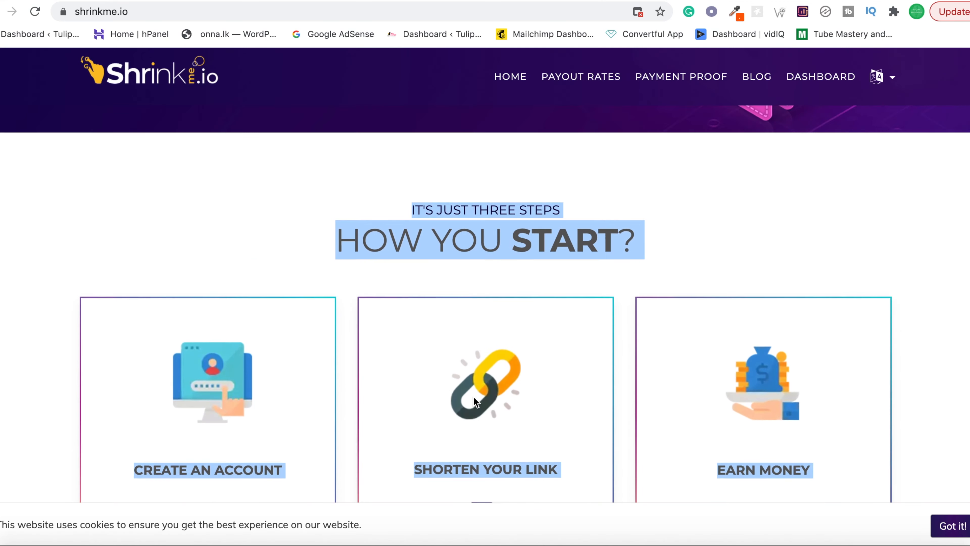
scroll("down", 3)
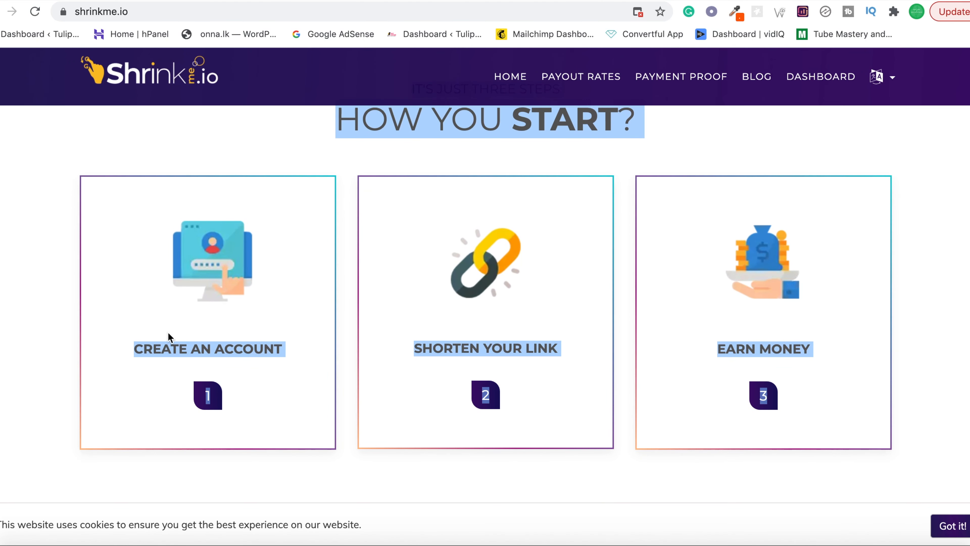
mouse_move(260, 364)
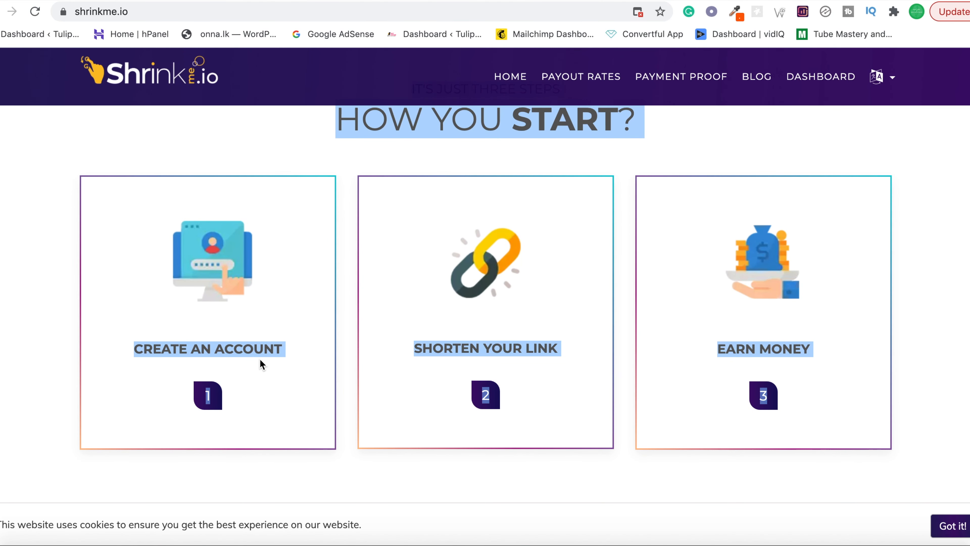
mouse_move(518, 350)
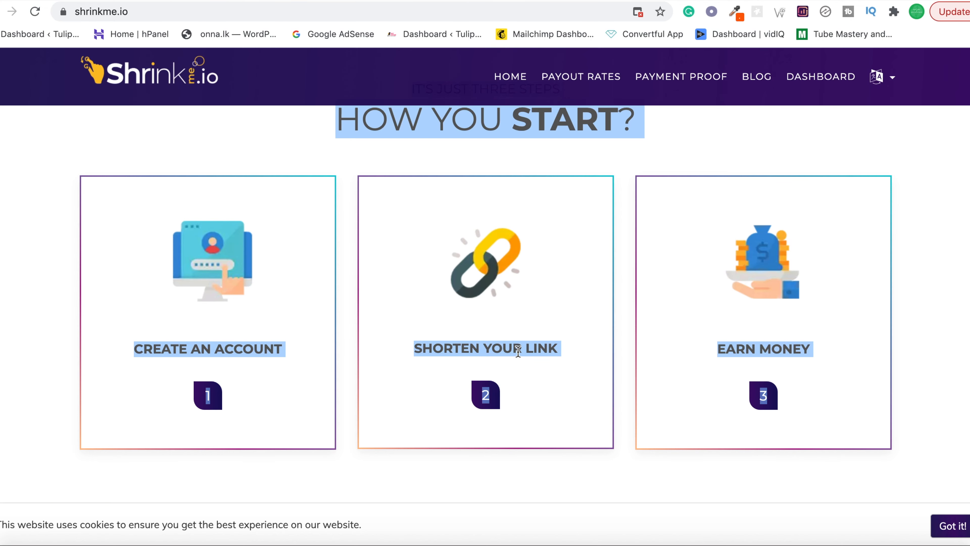
scroll("down", 3)
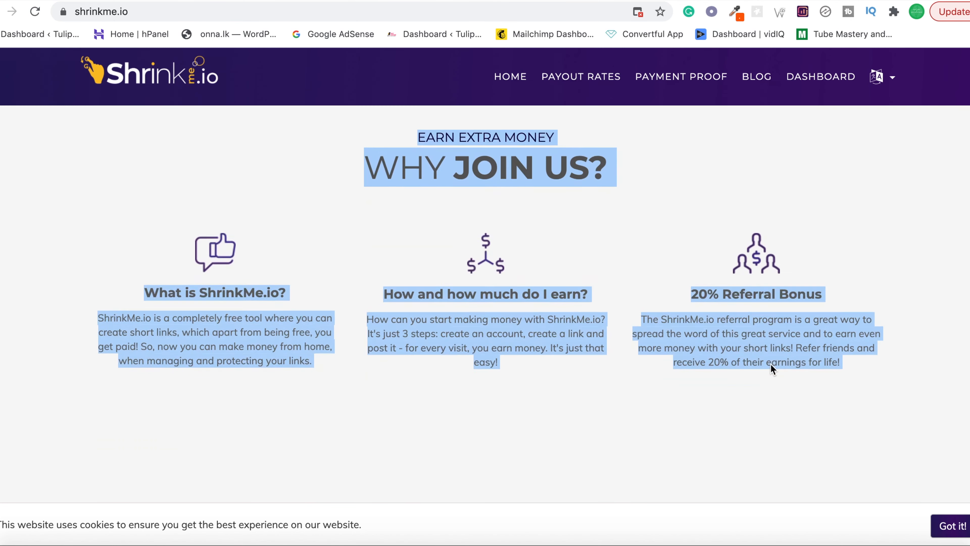
scroll("down", 3)
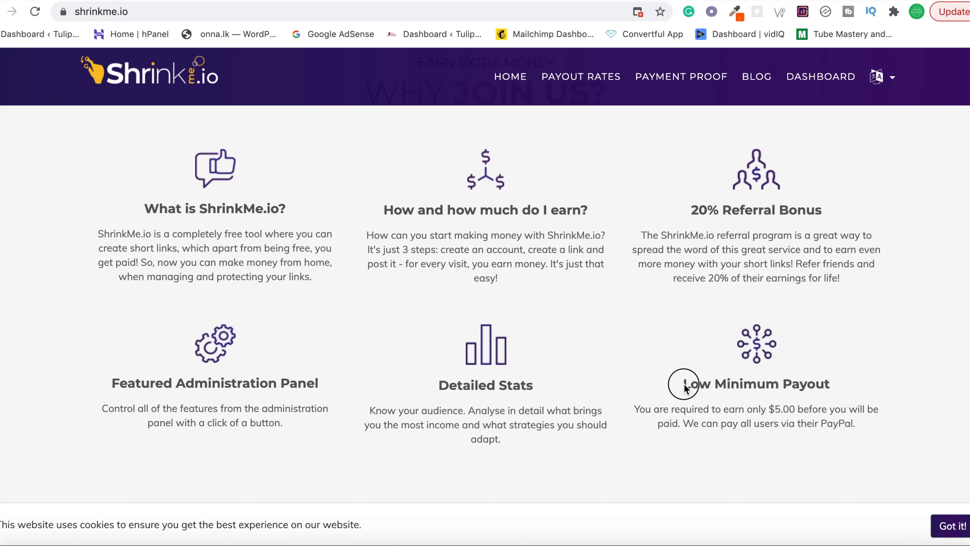
mouse_move(647, 407)
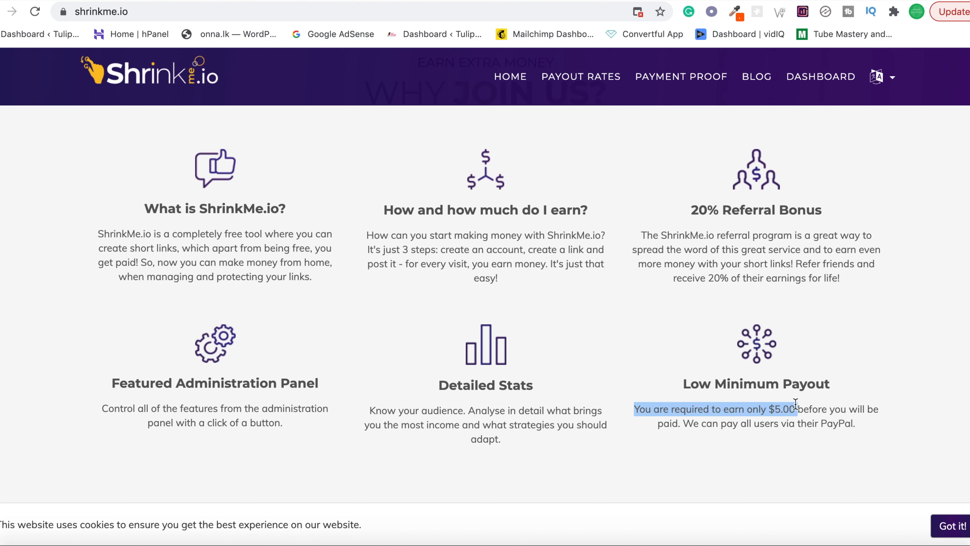
scroll("down", 3)
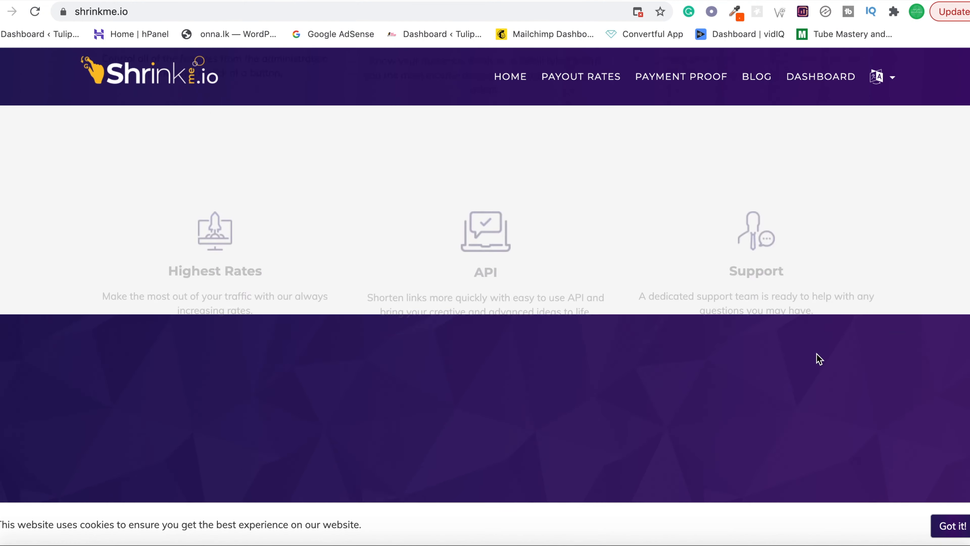
scroll("down", 3)
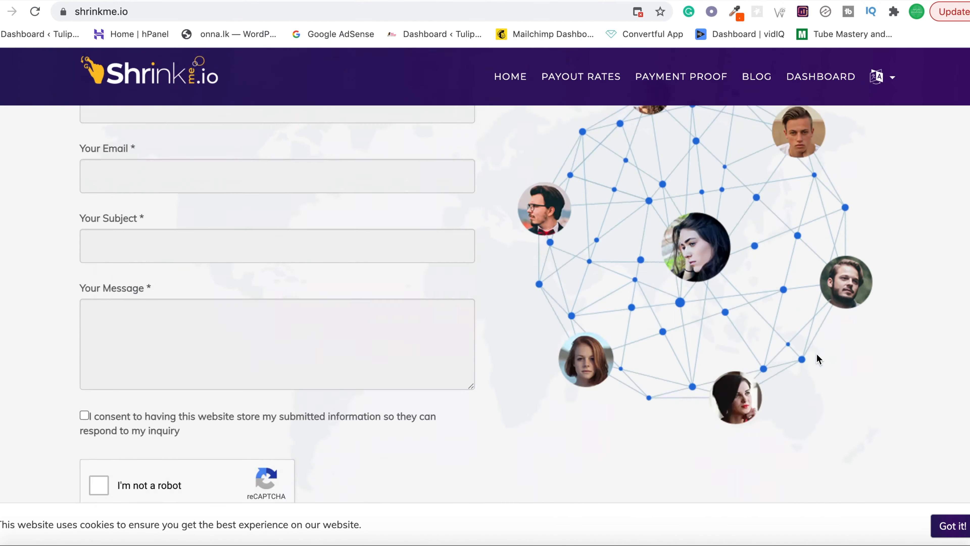
scroll("down", 3)
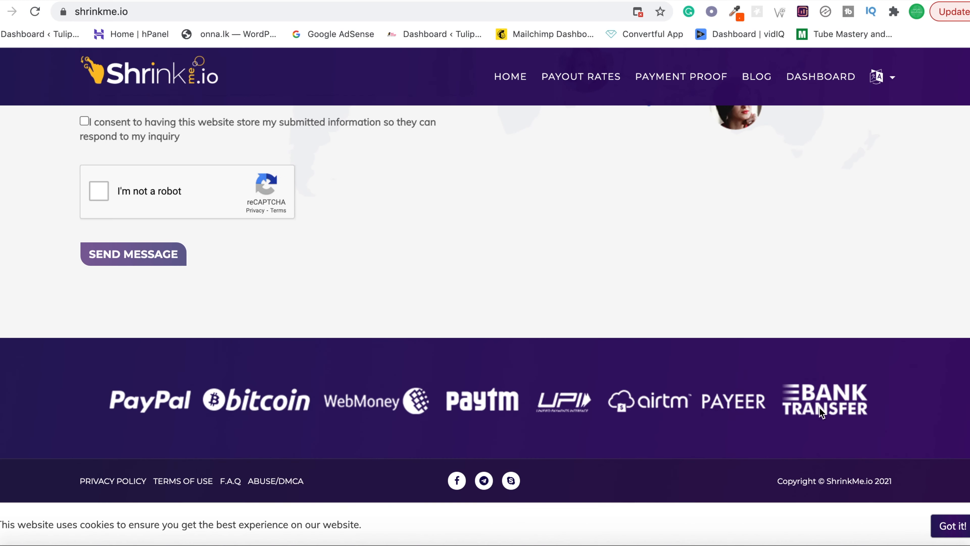
View the member dashboard with zero views and $0.00 earnings, then return to the homepage.
left_click(820, 77)
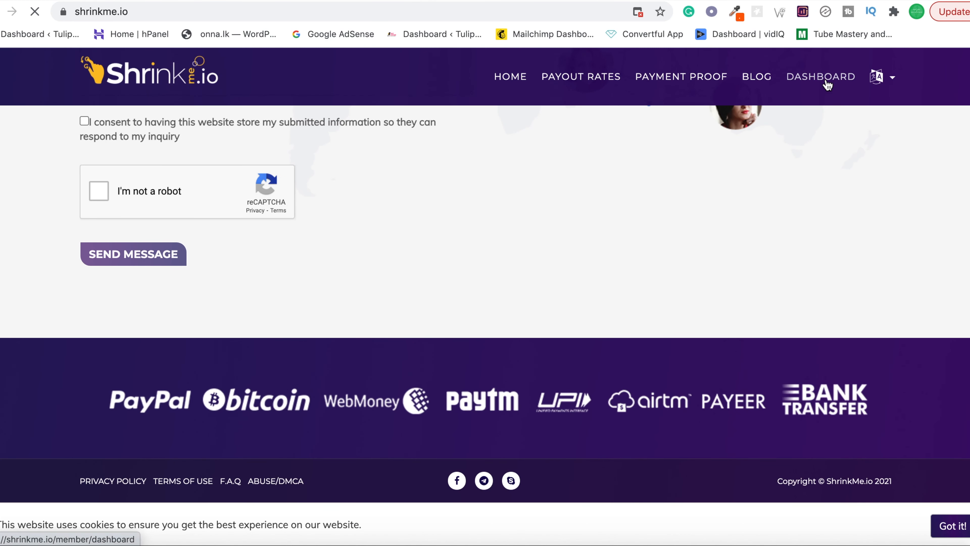
left_click(821, 77)
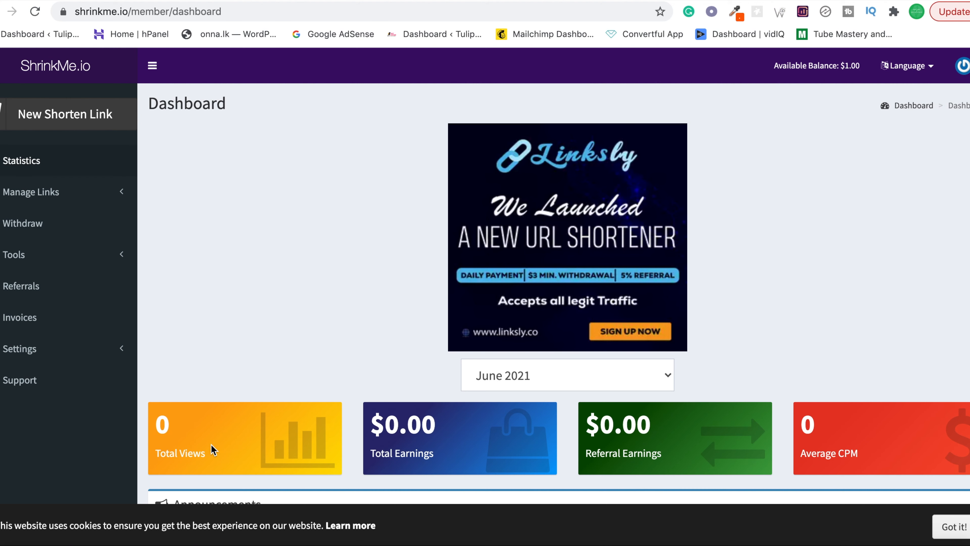
mouse_move(467, 447)
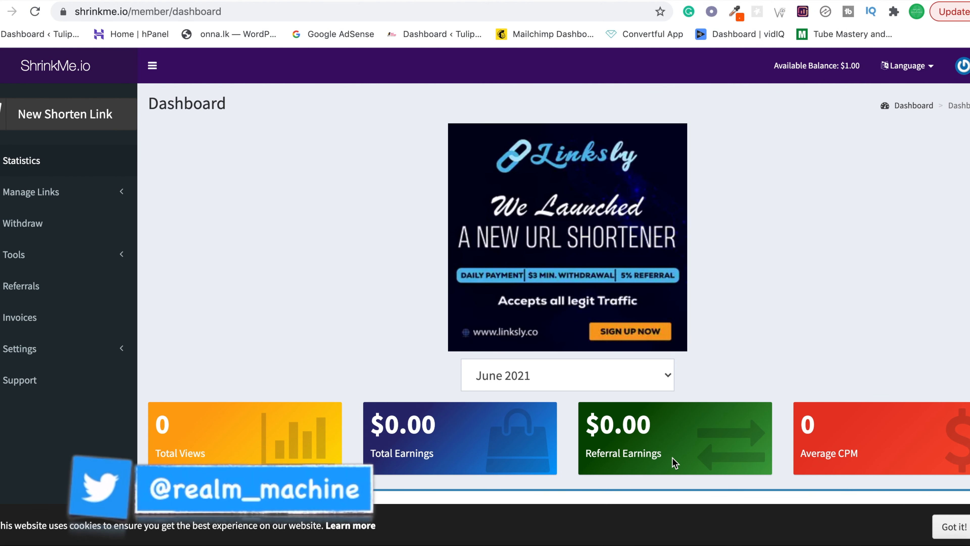
mouse_move(723, 456)
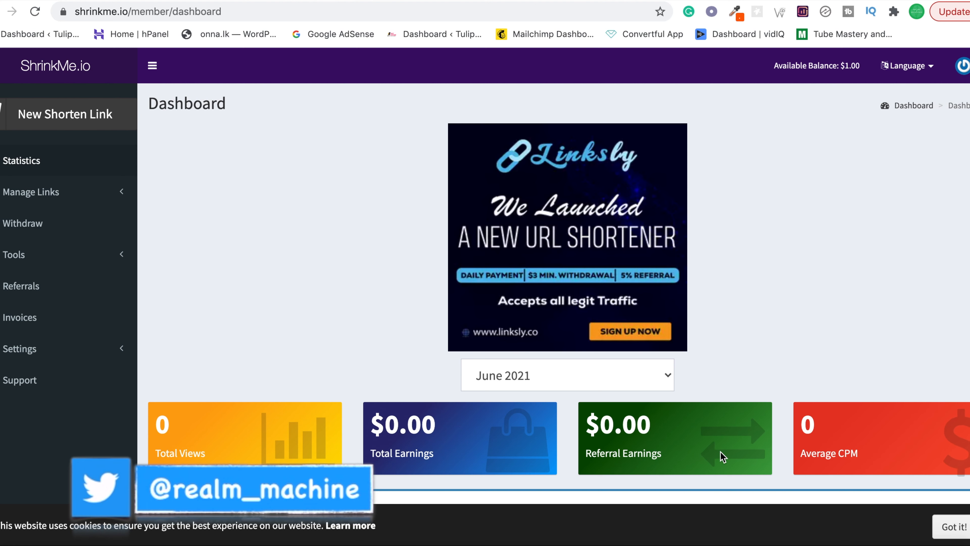
mouse_move(632, 456)
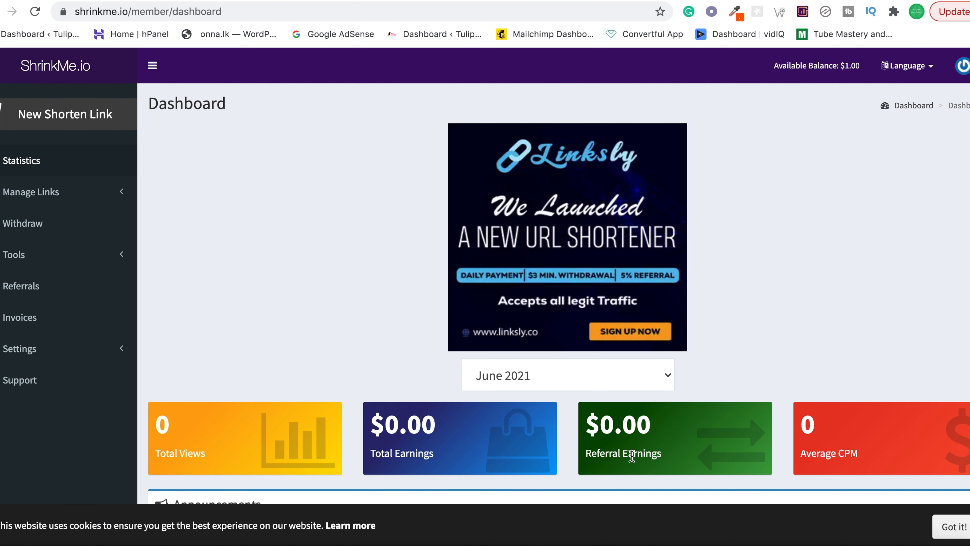
left_click(56, 66)
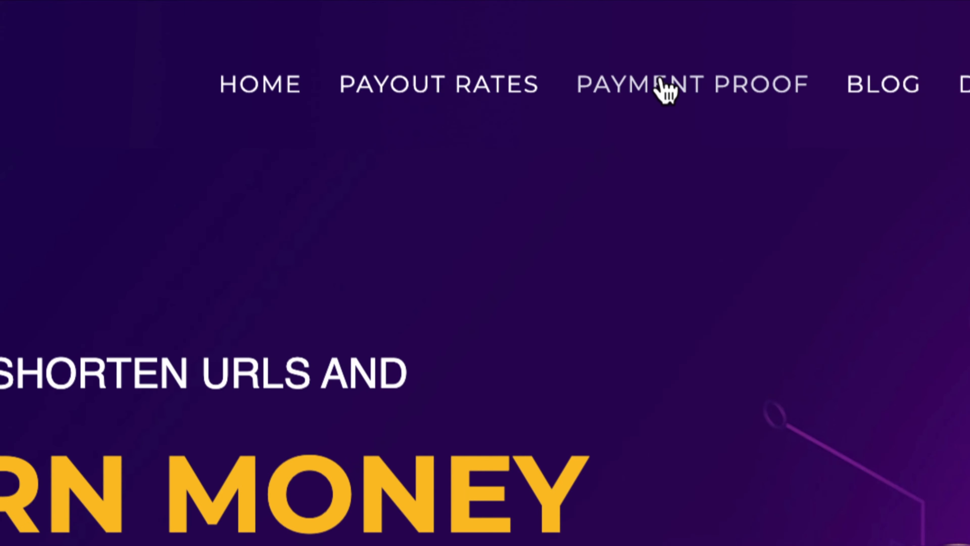
Browse the Payment Proof page's payout table and transfer screenshots.
left_click(689, 84)
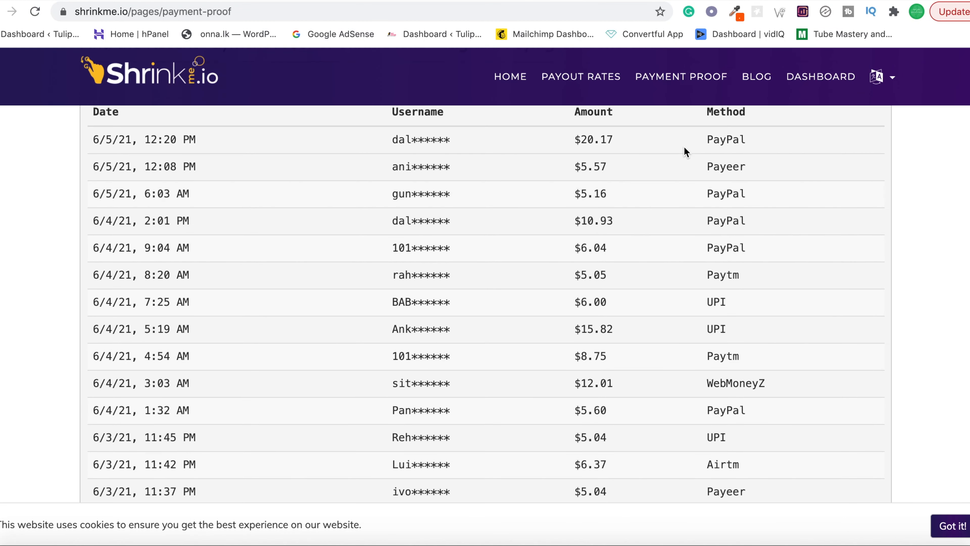
scroll("down", 3)
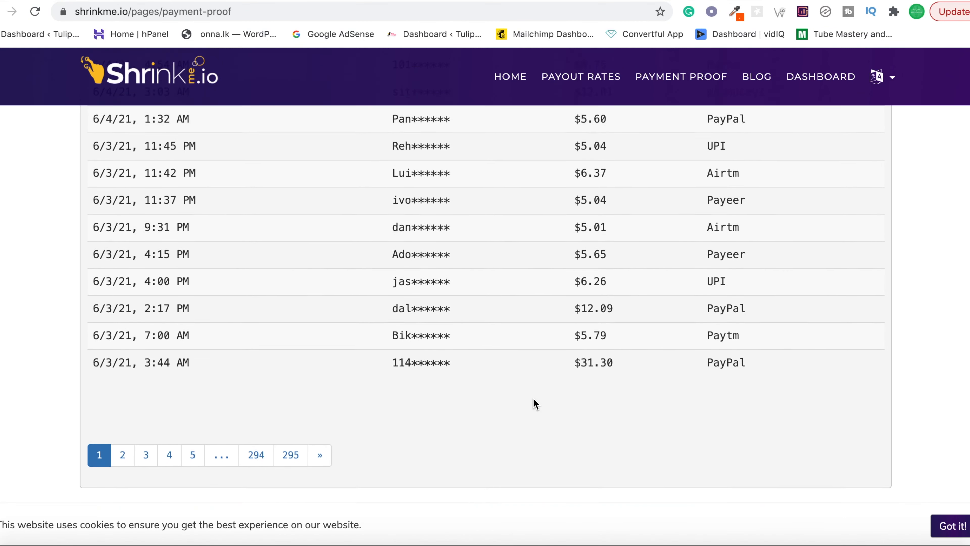
scroll("down", 3)
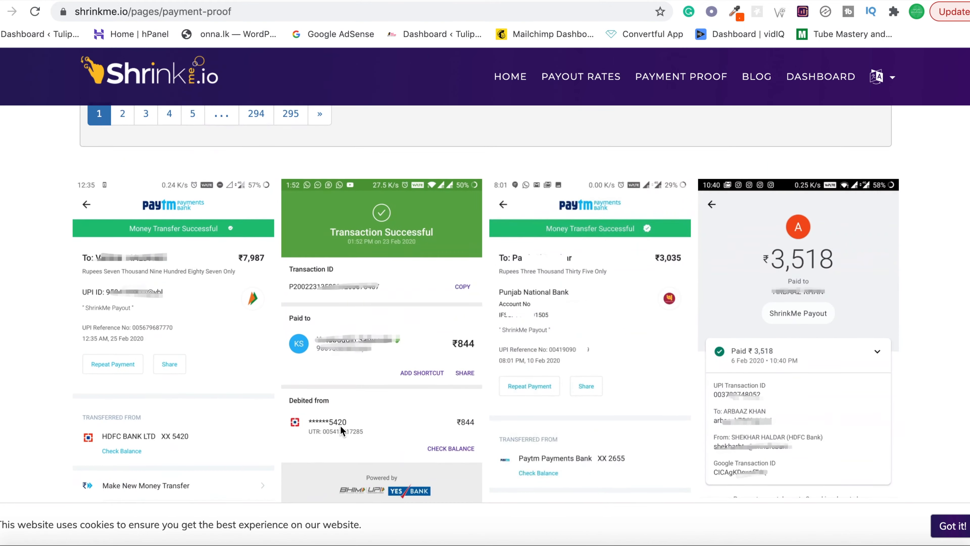
scroll("down", 3)
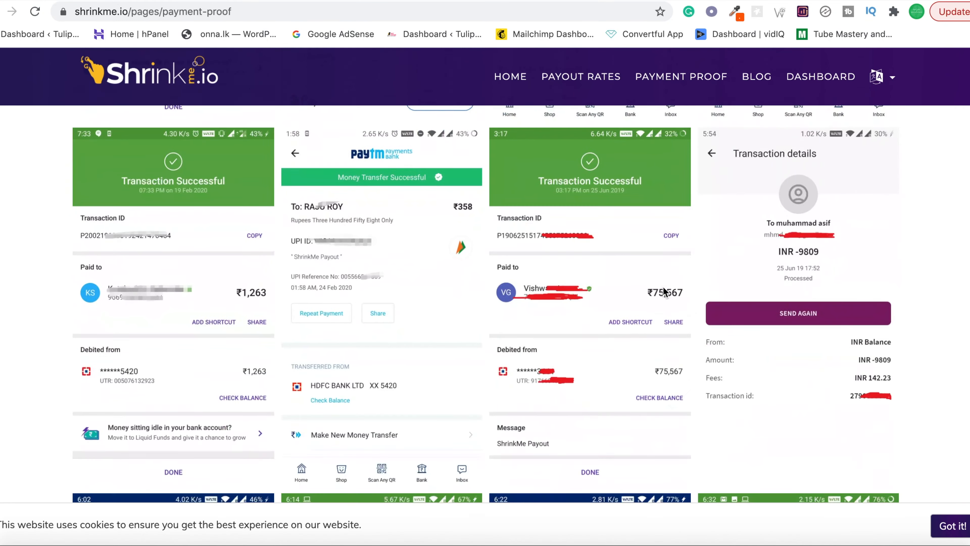
scroll("down", 3)
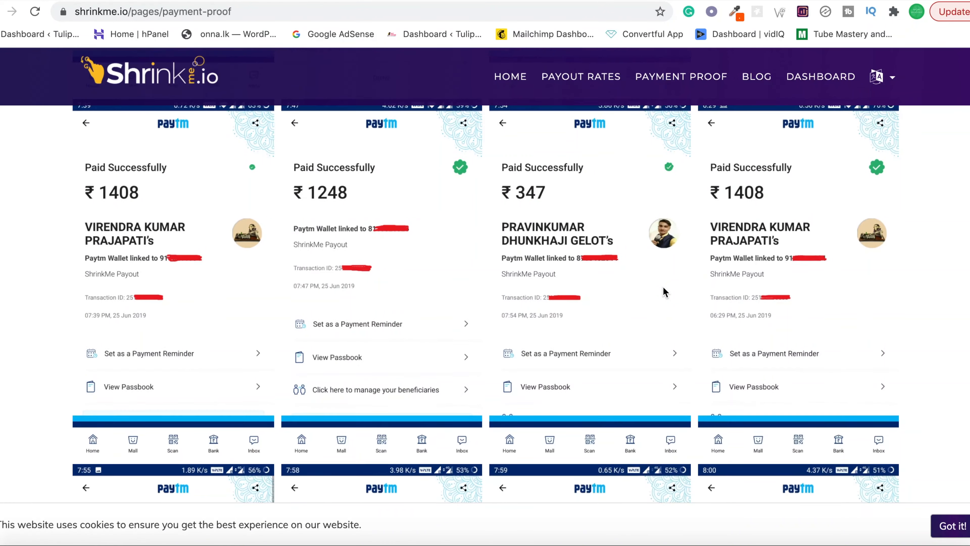
scroll("down", 3)
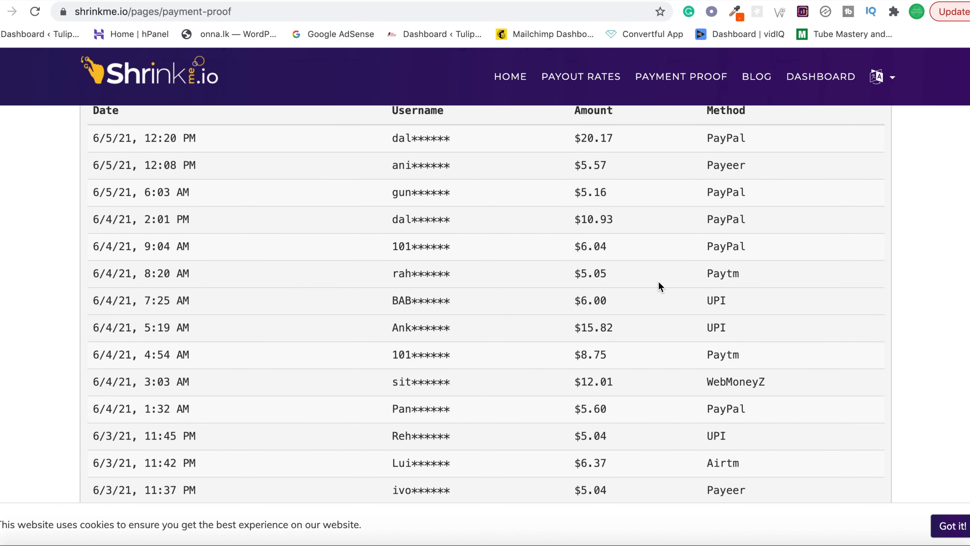
scroll("up", 3)
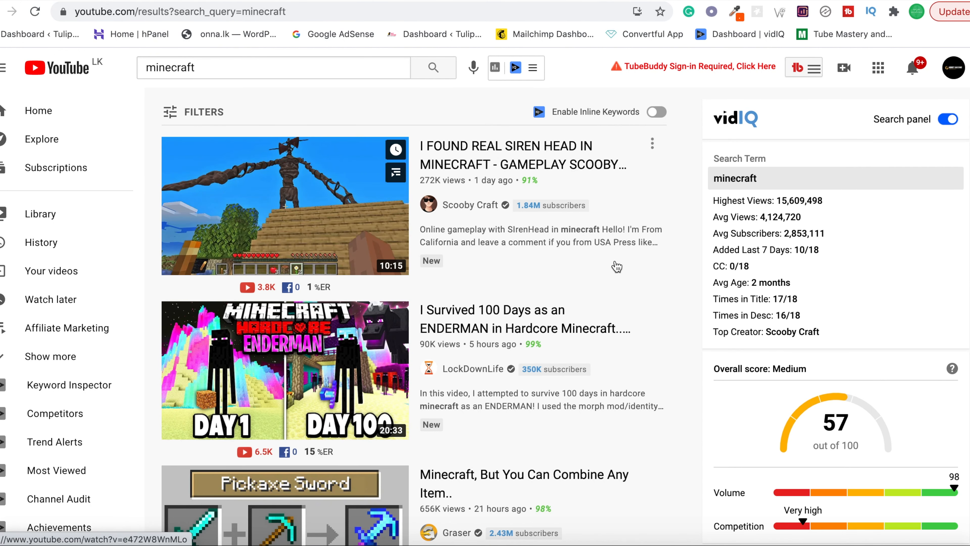
mouse_move(503, 416)
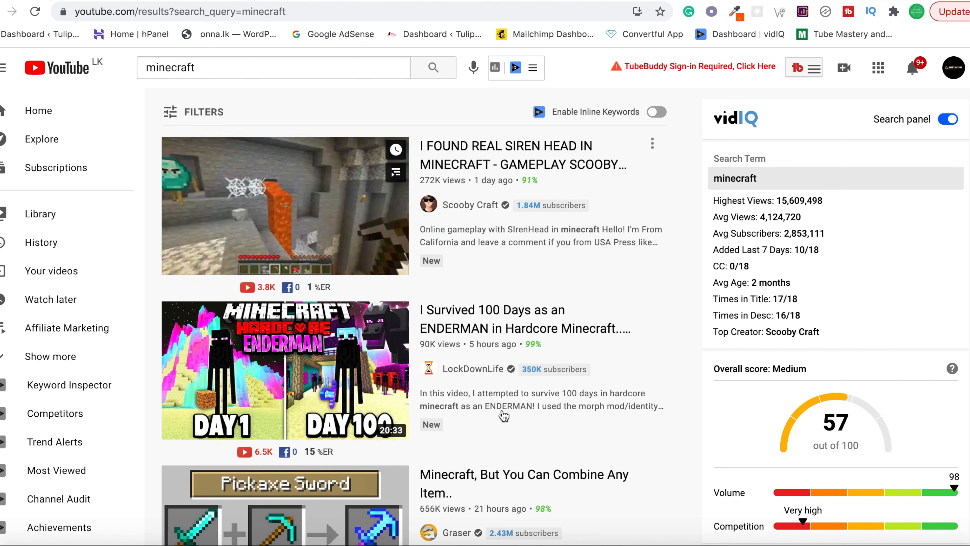
From the minecraft search results, open Graser's video about combining any Minecraft item.
scroll("down", 3)
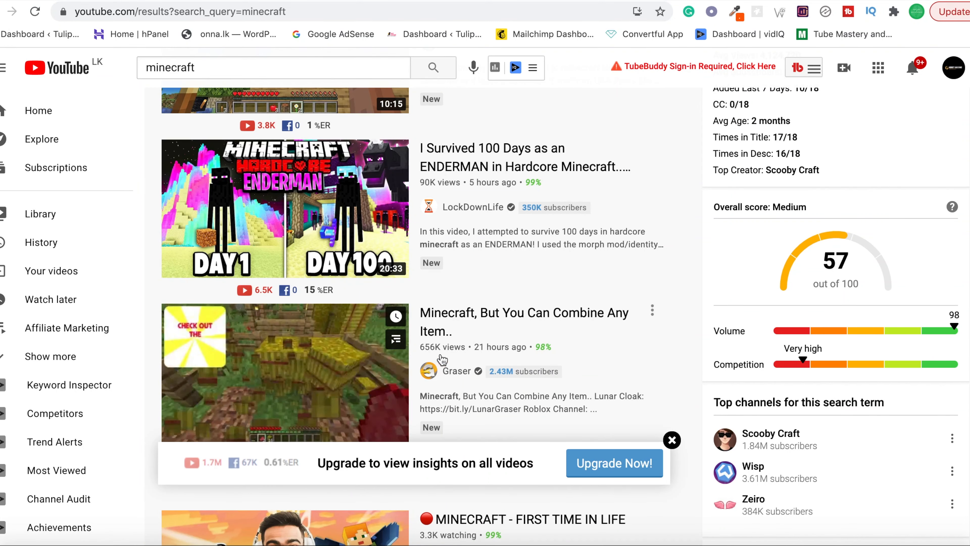
scroll("down", 3)
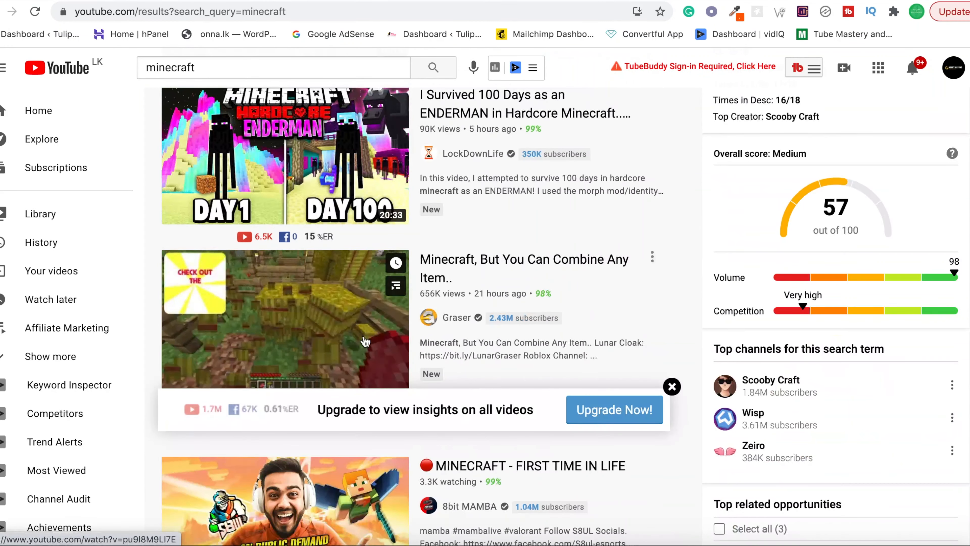
left_click(285, 319)
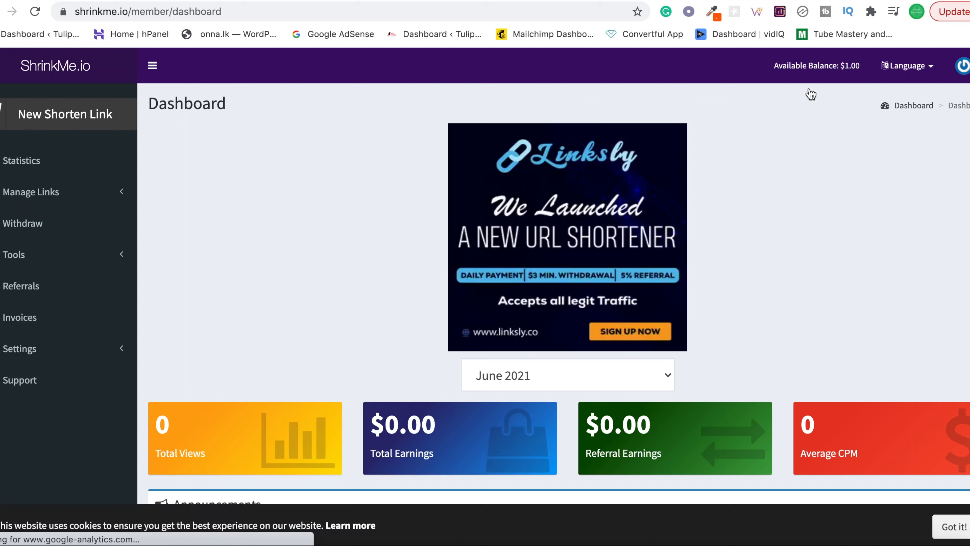
left_click(64, 114)
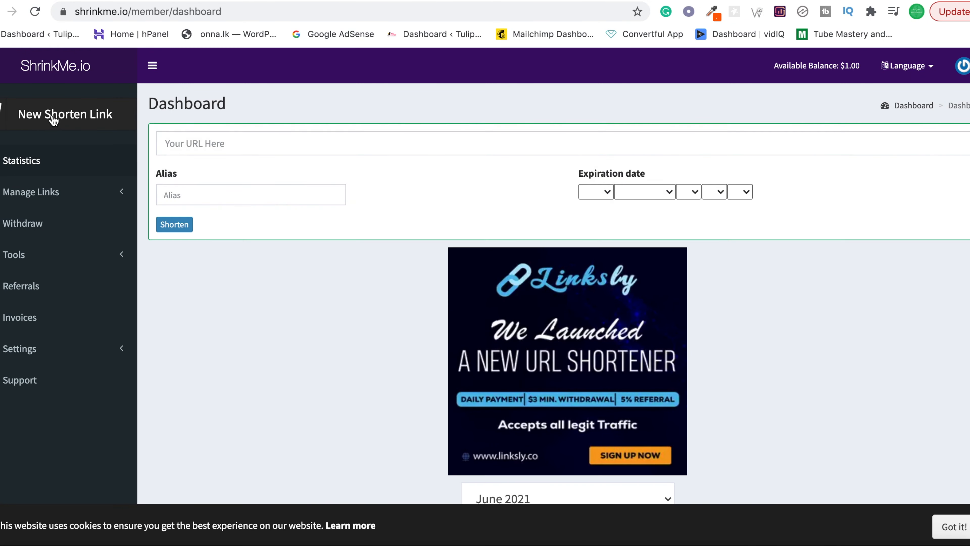
type("https://www.youtube.com/watch?v=pu9l8M9Ll7E")
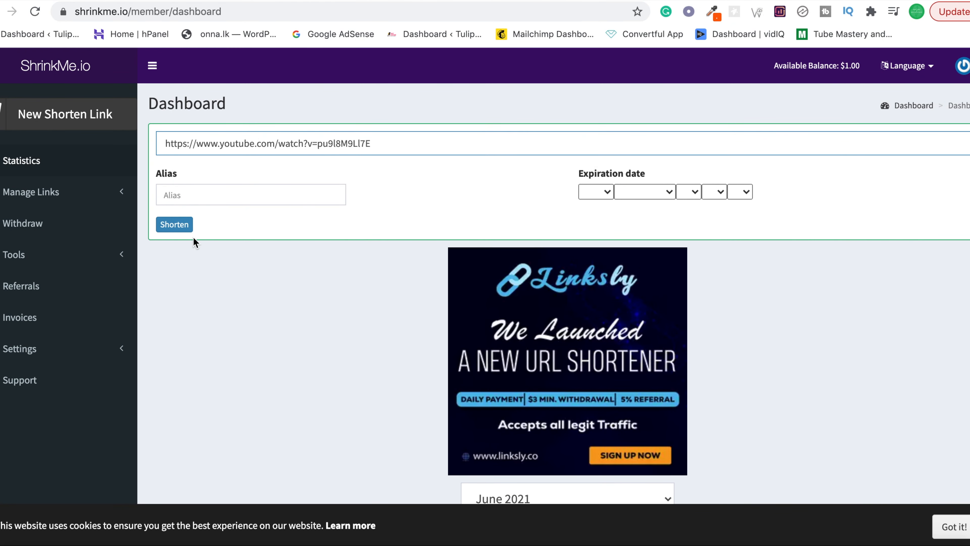
left_click(174, 224)
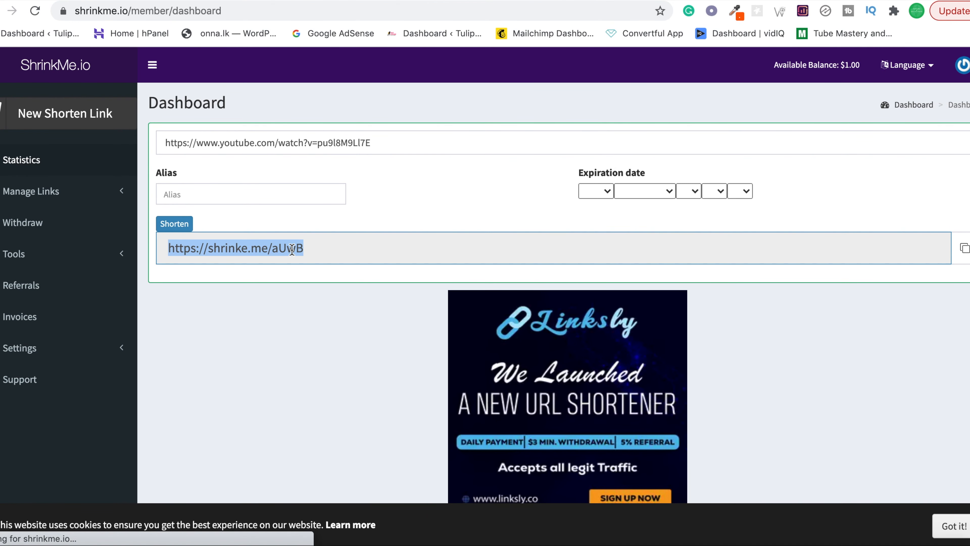
mouse_move(318, 249)
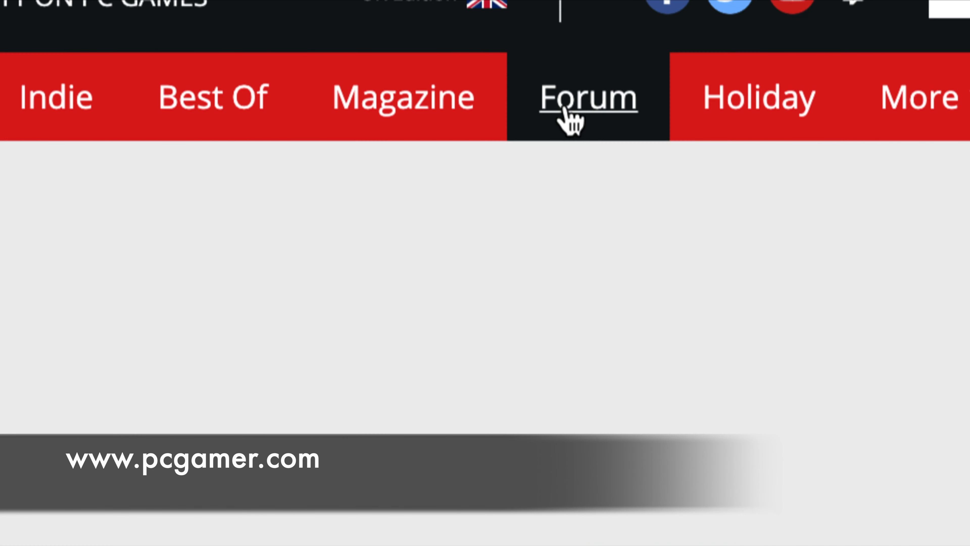
Go to the Forum section of pcgamer.com.
left_click(587, 96)
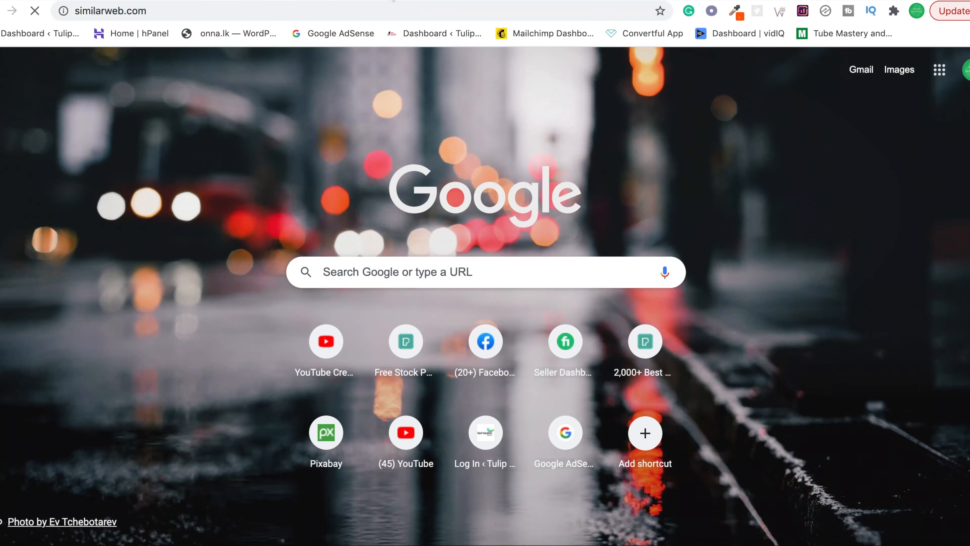
Look up pcgamer.com in Similarweb Explore to see its 31.09M-visit traffic overview.
left_click(111, 11)
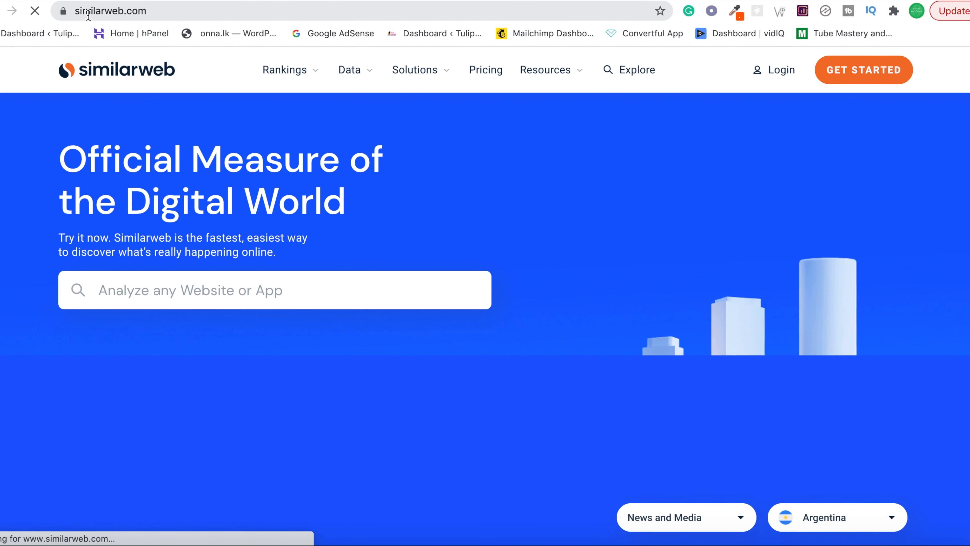
left_click(637, 69)
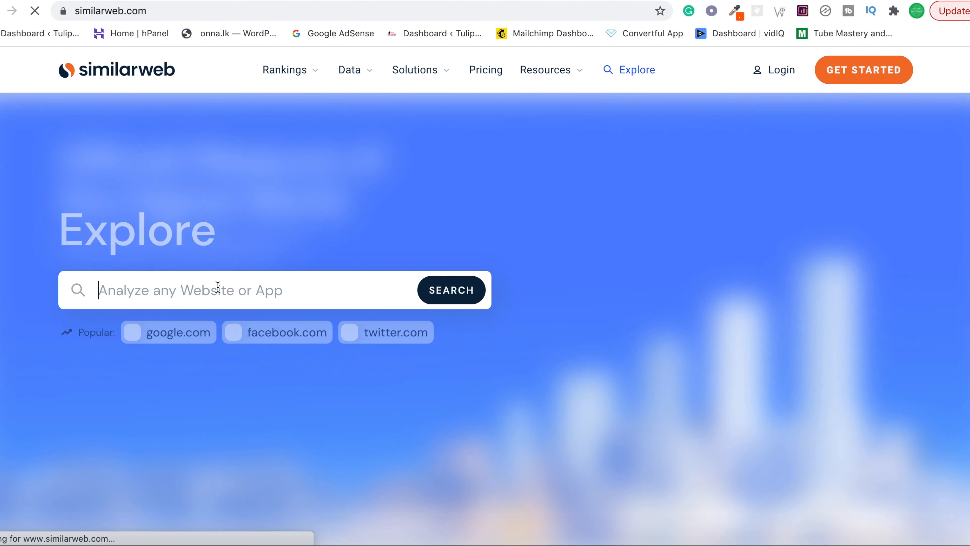
type("pc")
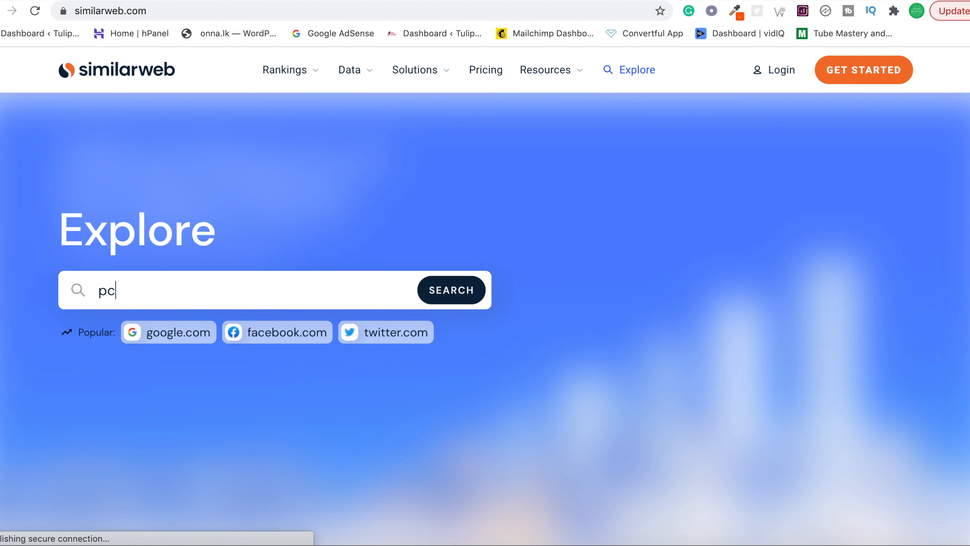
left_click(451, 290)
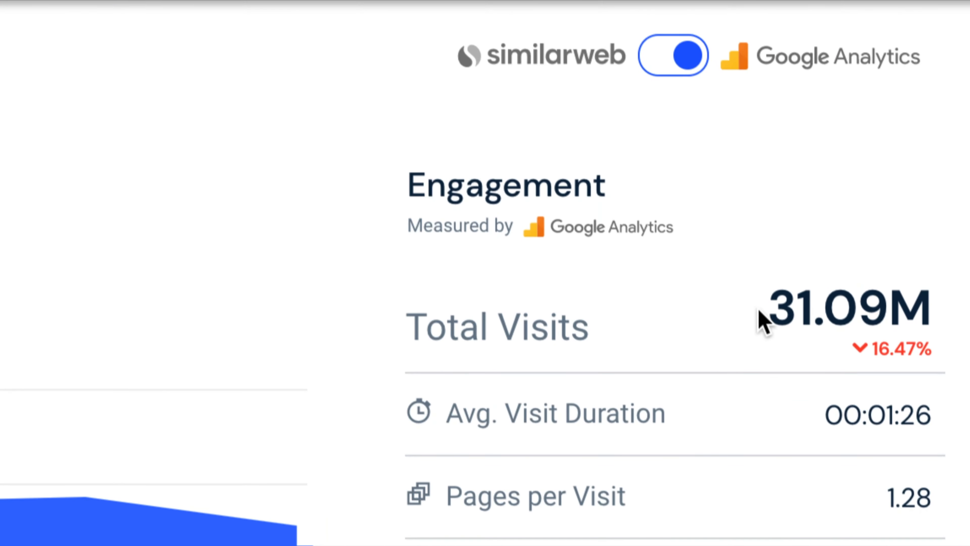
mouse_move(910, 309)
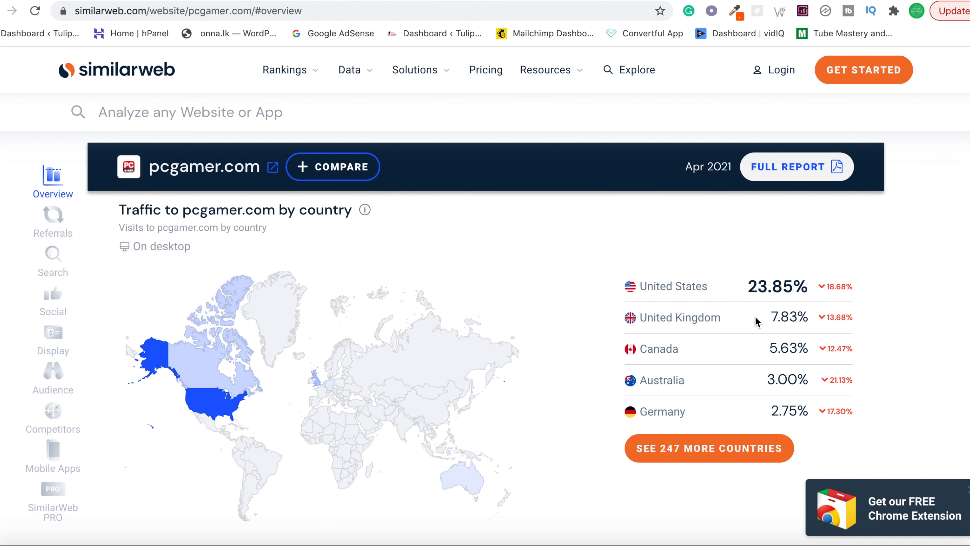
mouse_move(780, 395)
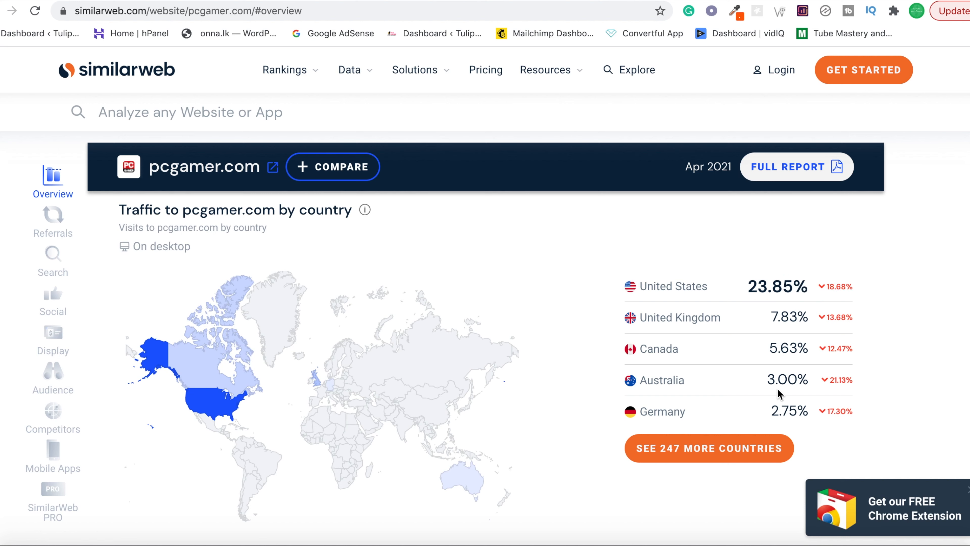
mouse_move(749, 347)
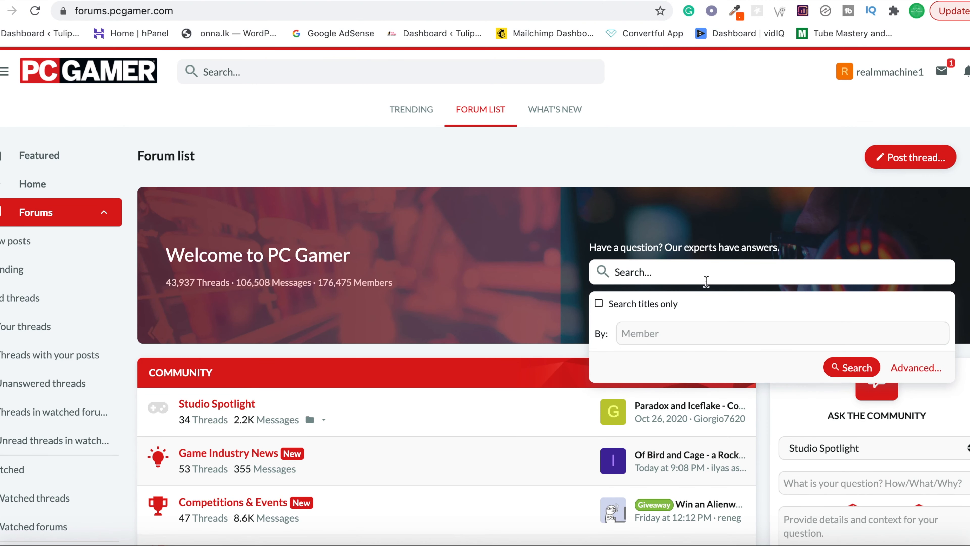
Search the PC Gamer Forums for 'minecraft' and review the resulting threads.
type("minecraft")
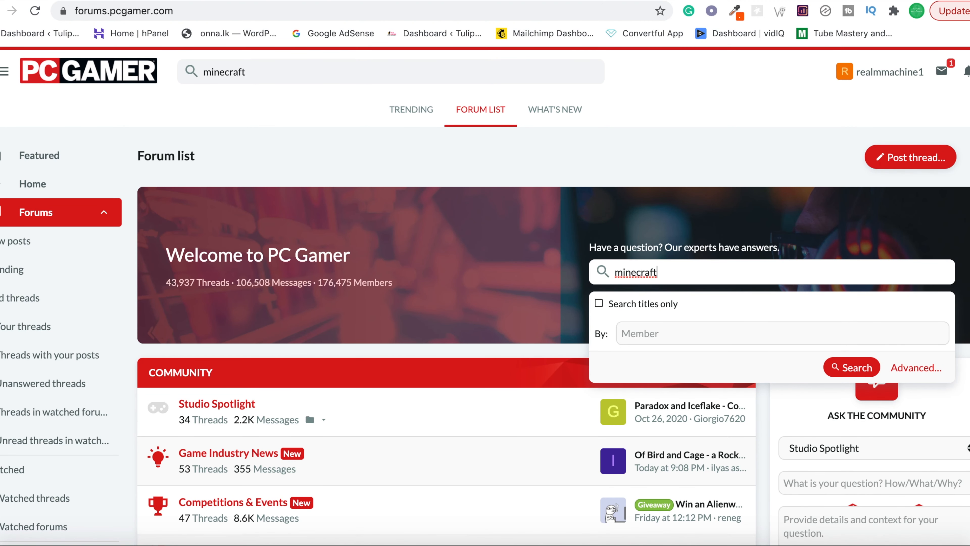
left_click(851, 367)
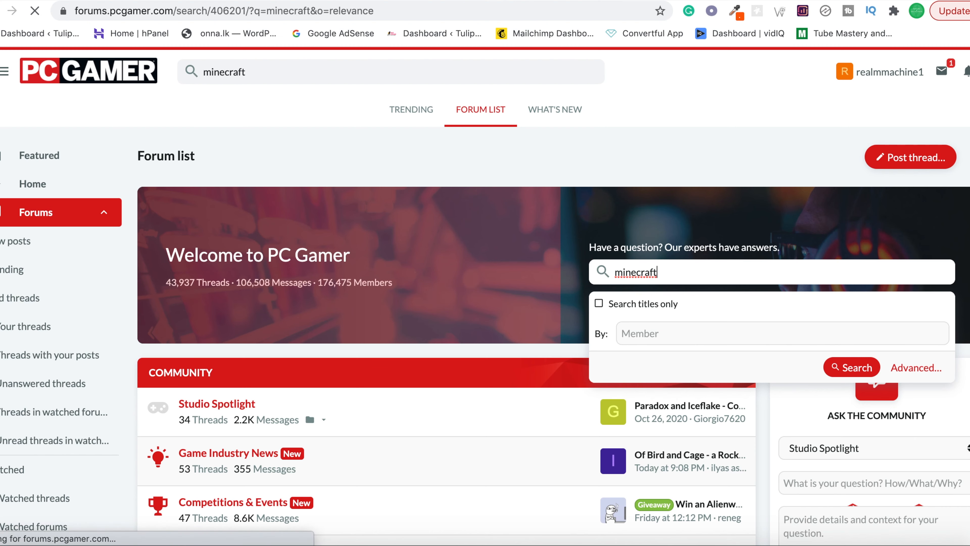
left_click(851, 367)
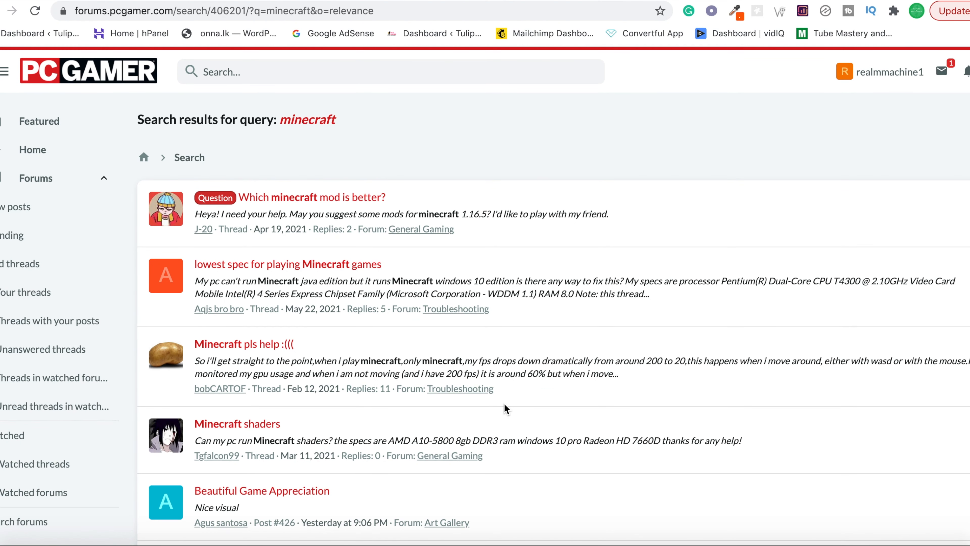
scroll("down", 3)
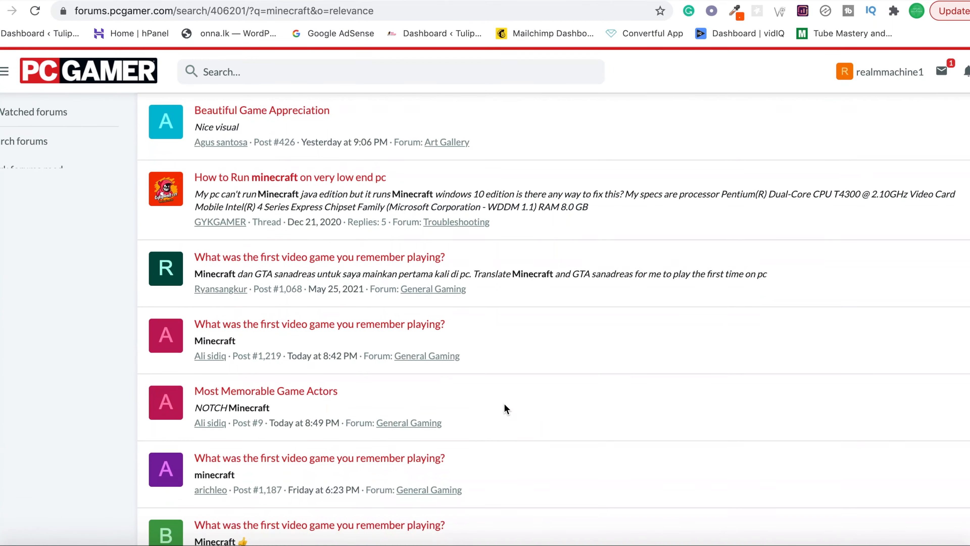
scroll("up", 3)
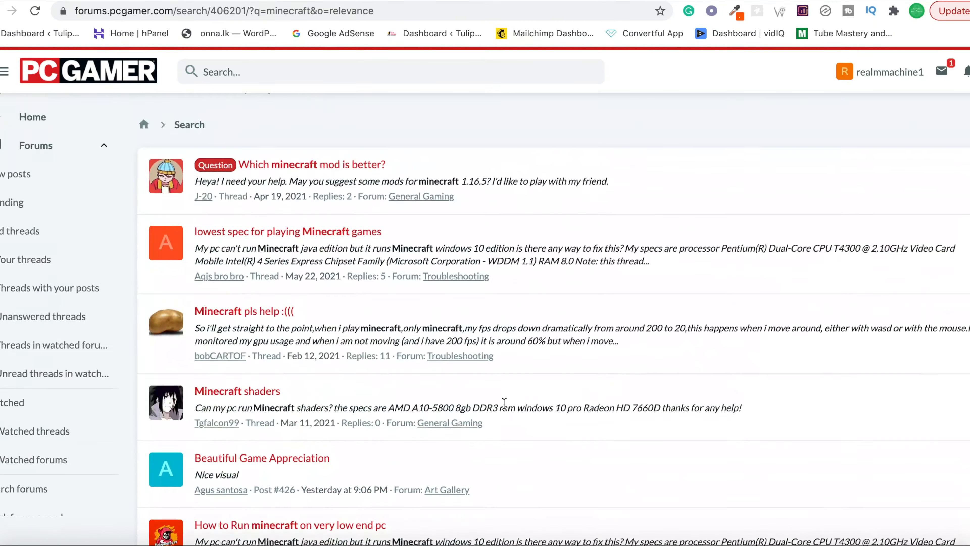
scroll("up", 3)
type("m")
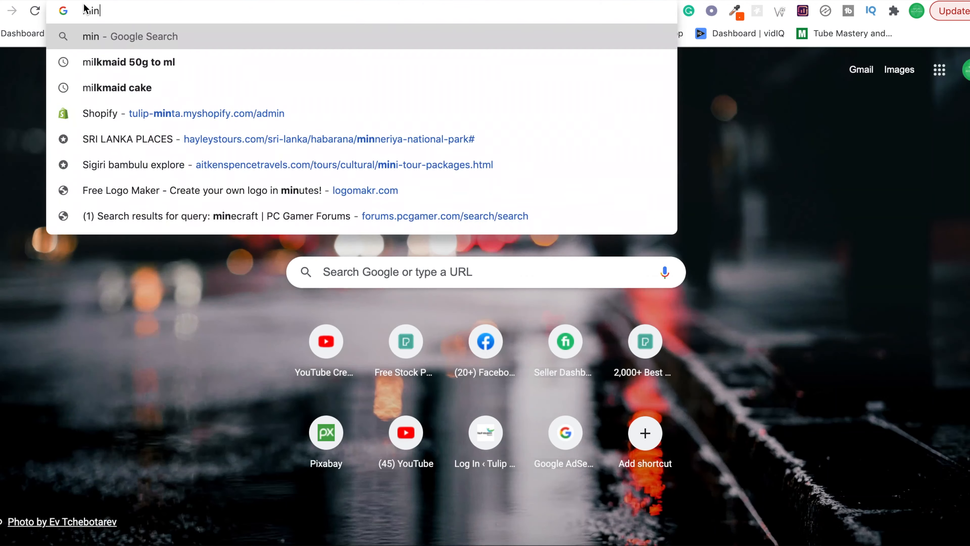
Google 'minecraft news' and reach Sportskeeda's creeper farm article from the results.
type("inecraft new")
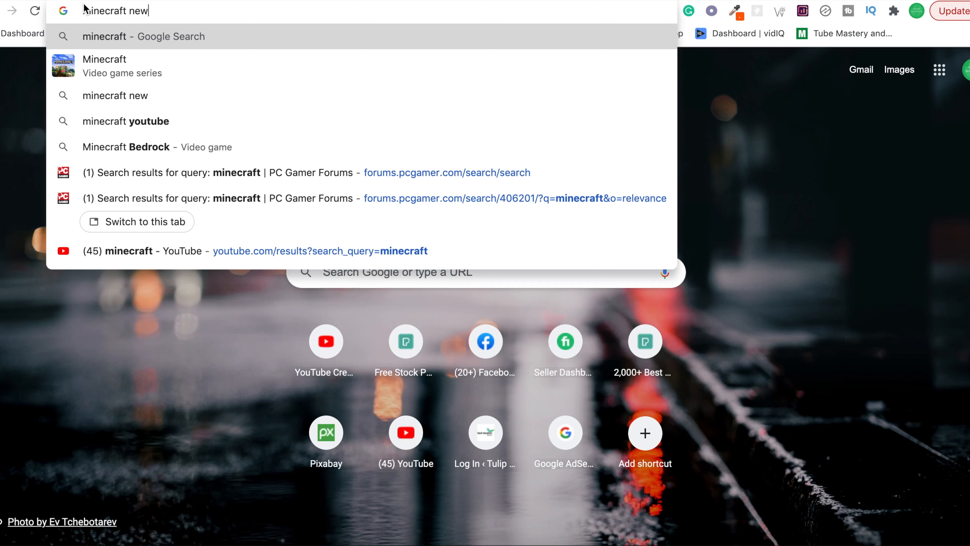
type("s")
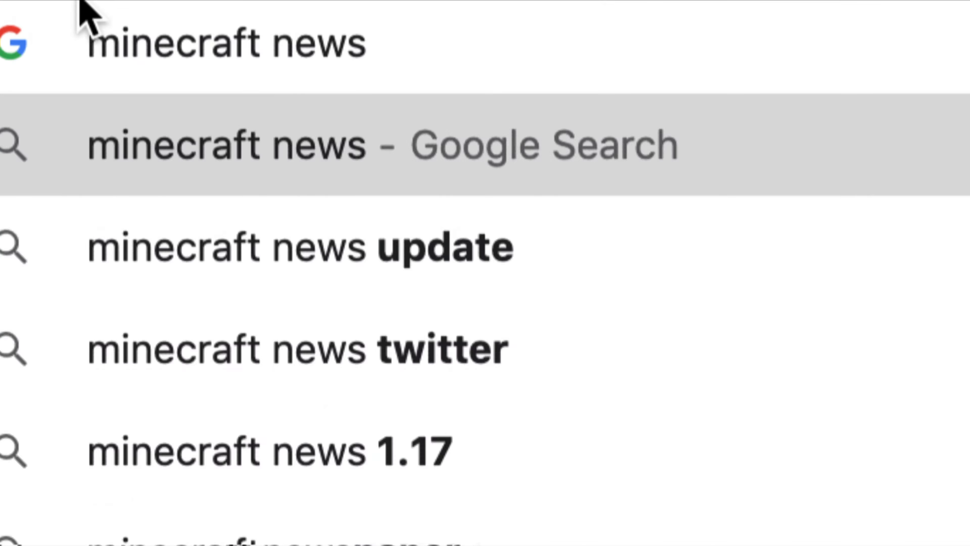
left_click(372, 144)
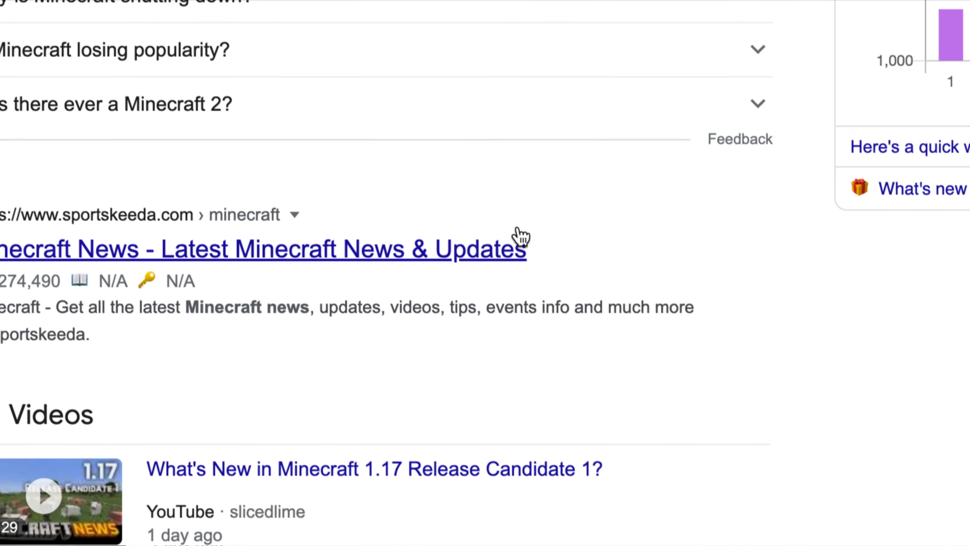
left_click(263, 249)
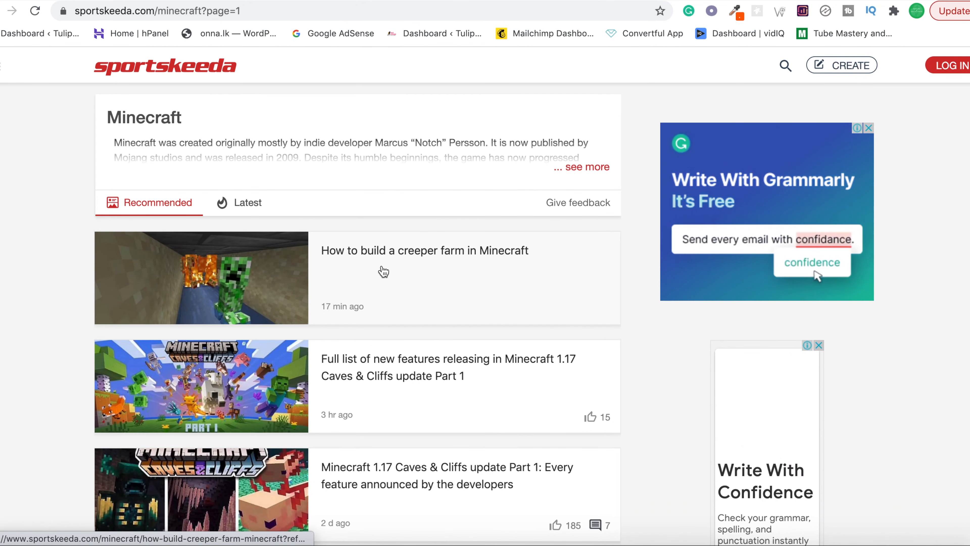
left_click(425, 250)
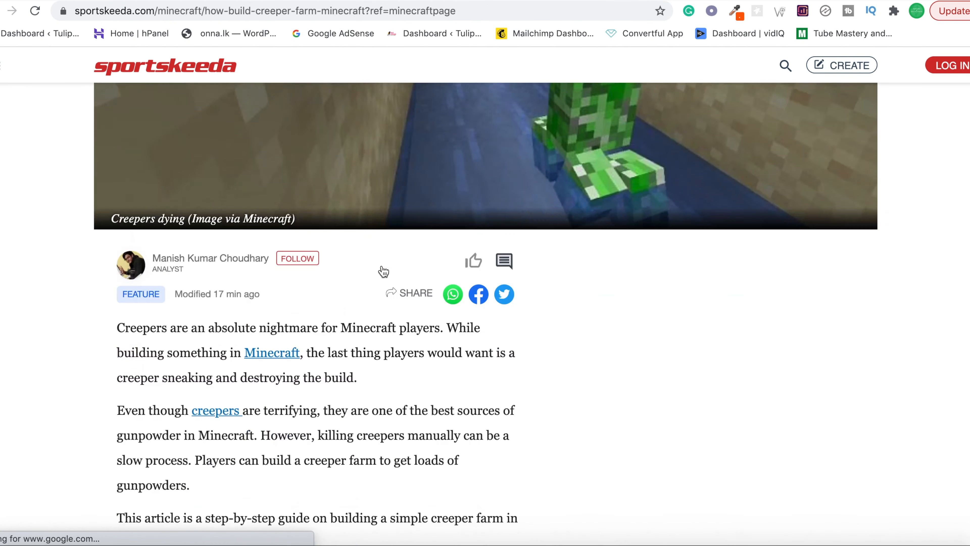
scroll("down", 3)
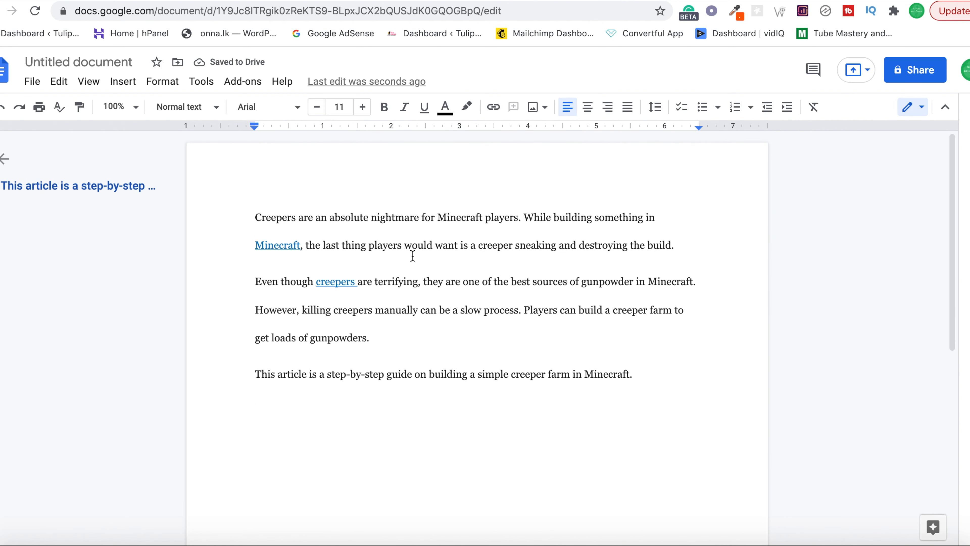
Place the cursor after the article paragraphs and select all text for heading formatting.
left_click(255, 410)
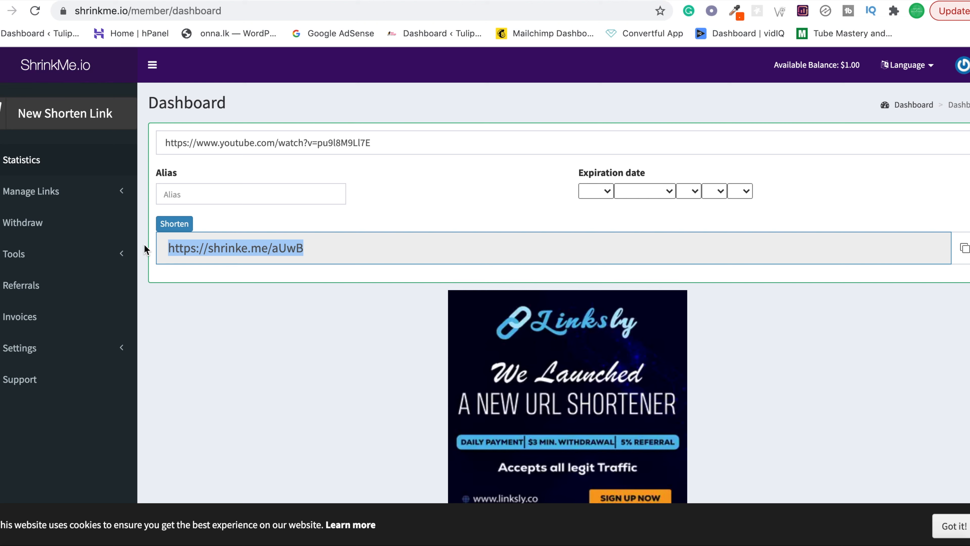
mouse_move(585, 51)
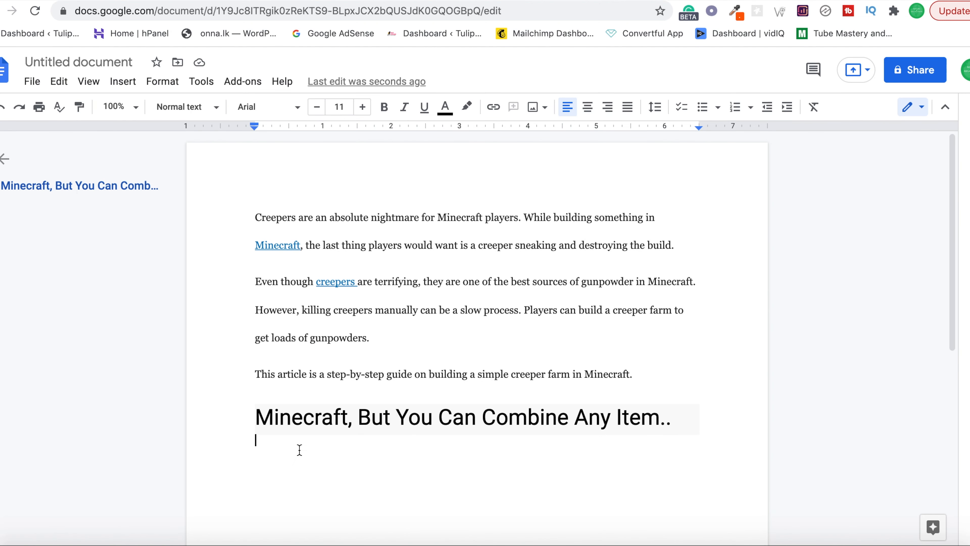
key("ctrl+a")
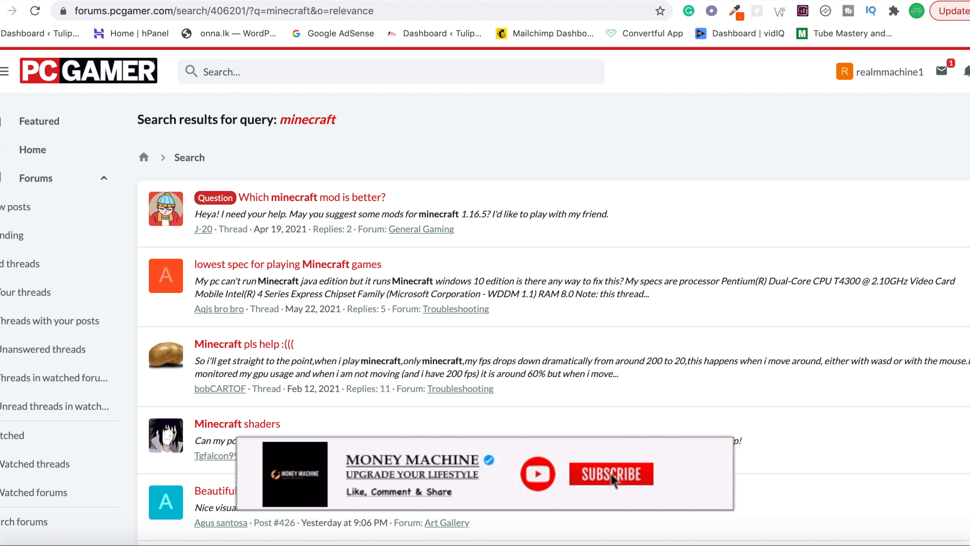
left_click(611, 474)
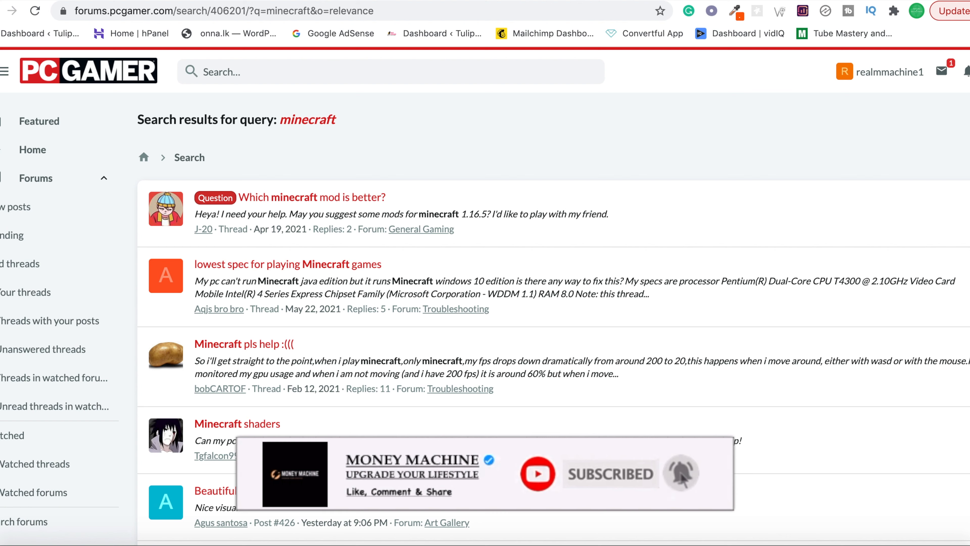